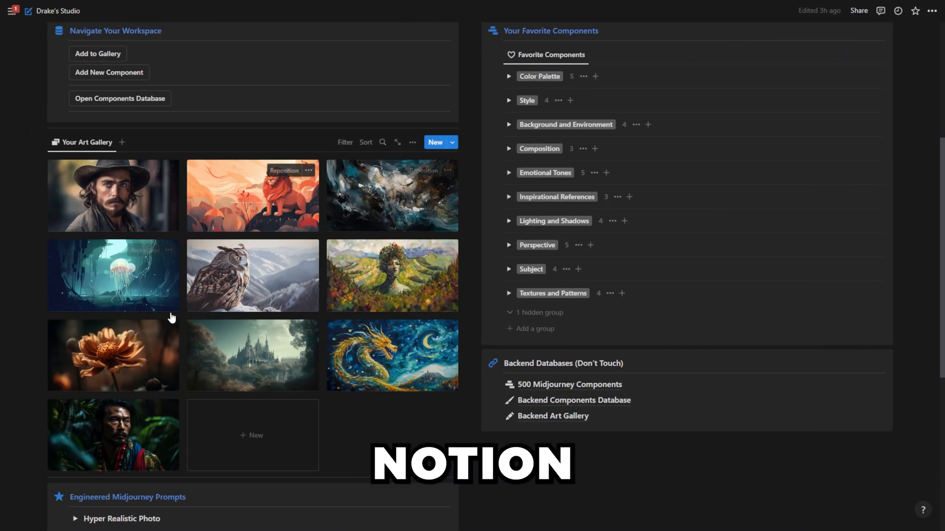
Glance through the full prompt-components database and return to the Drake's Studio home page
left_click(112, 195)
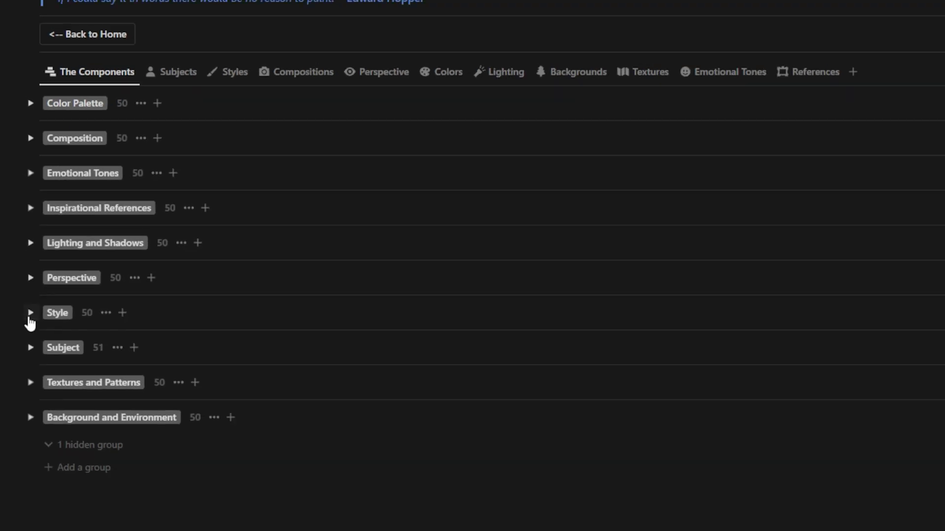
scroll("up", 3)
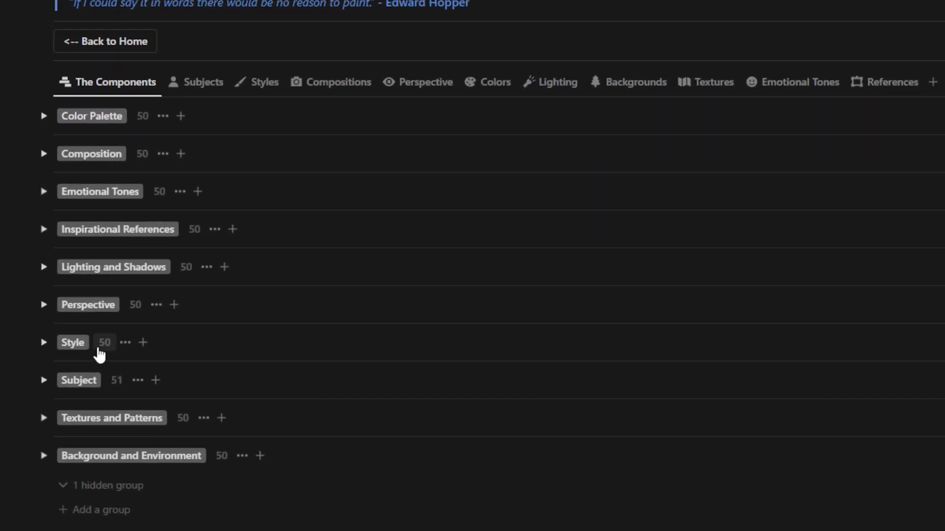
left_click(105, 42)
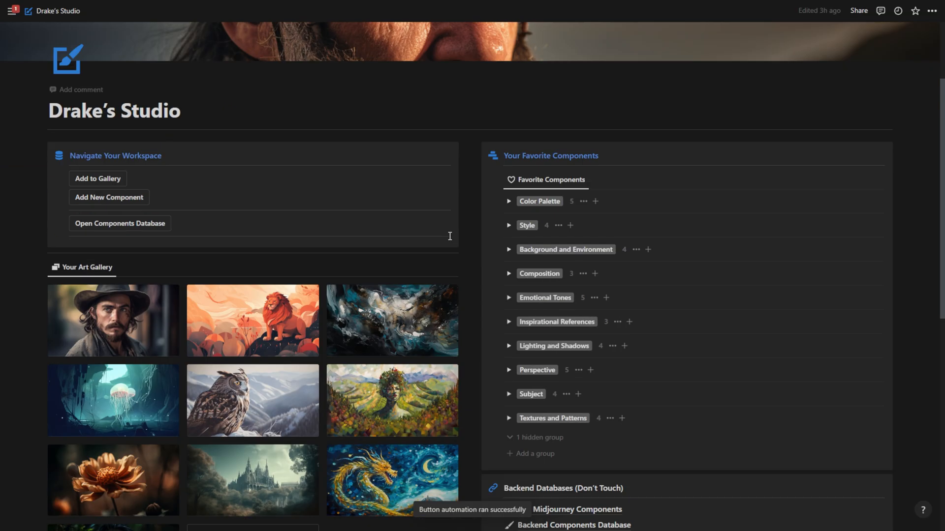
scroll("down", 3)
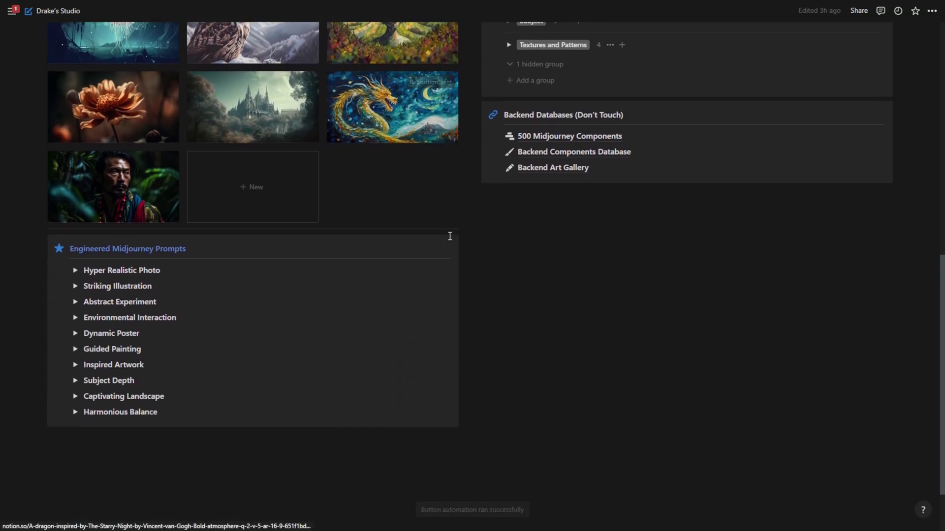
scroll("up", 3)
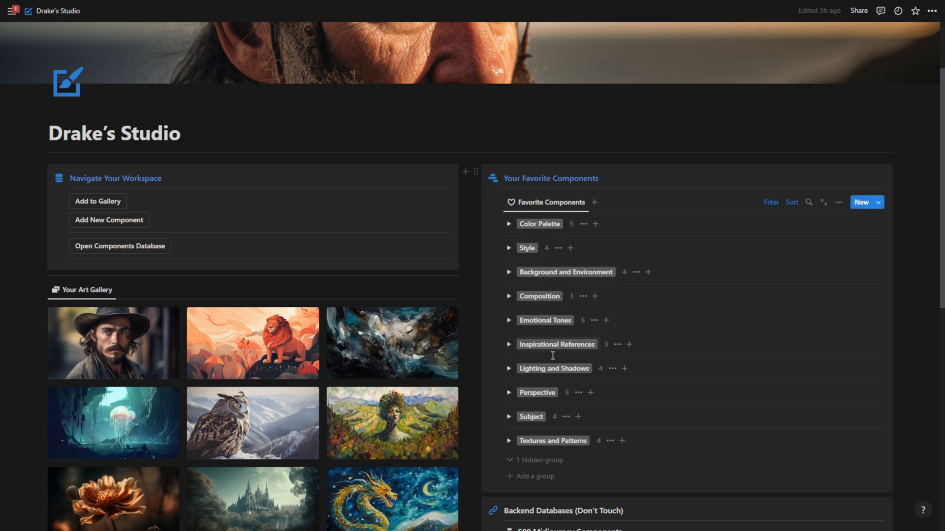
mouse_move(511, 421)
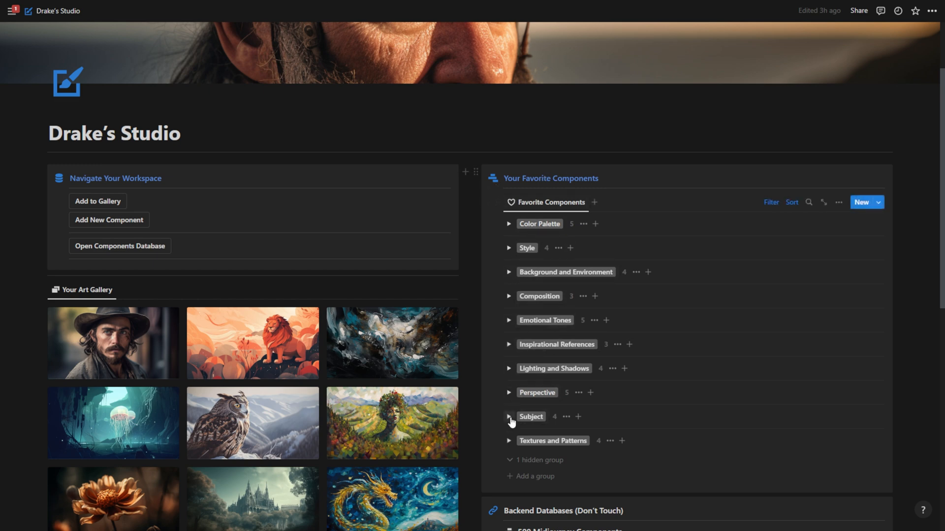
Peek at the favourite Subject components, then view the cowboy portrait's gallery page
left_click(509, 416)
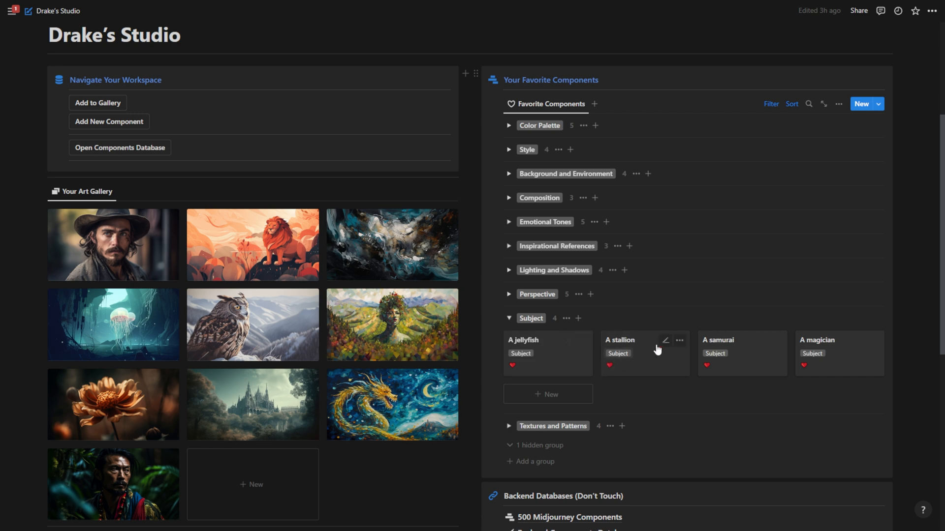
left_click(508, 318)
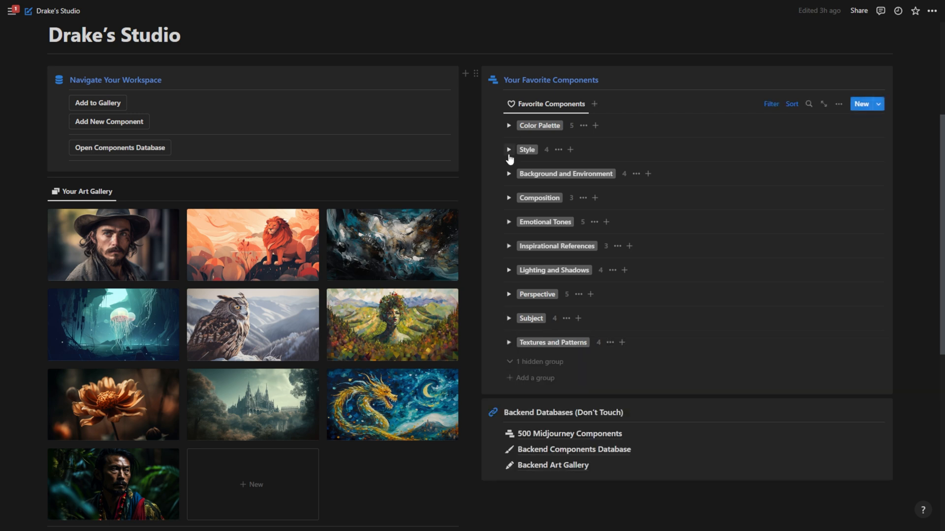
mouse_move(541, 309)
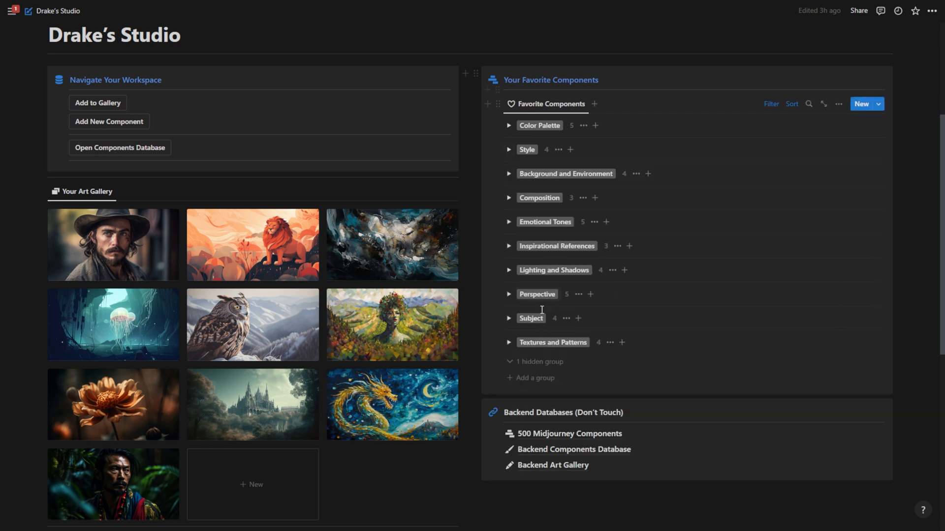
scroll("down", 3)
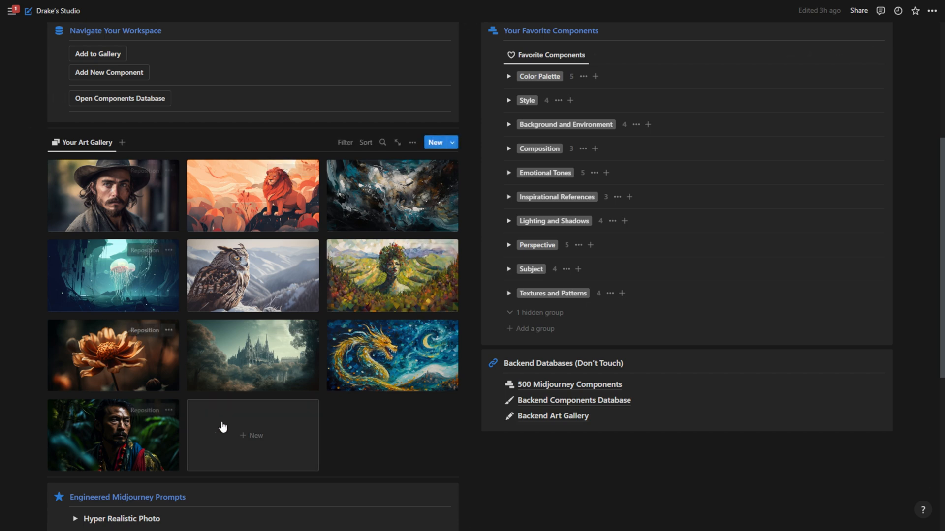
mouse_move(175, 186)
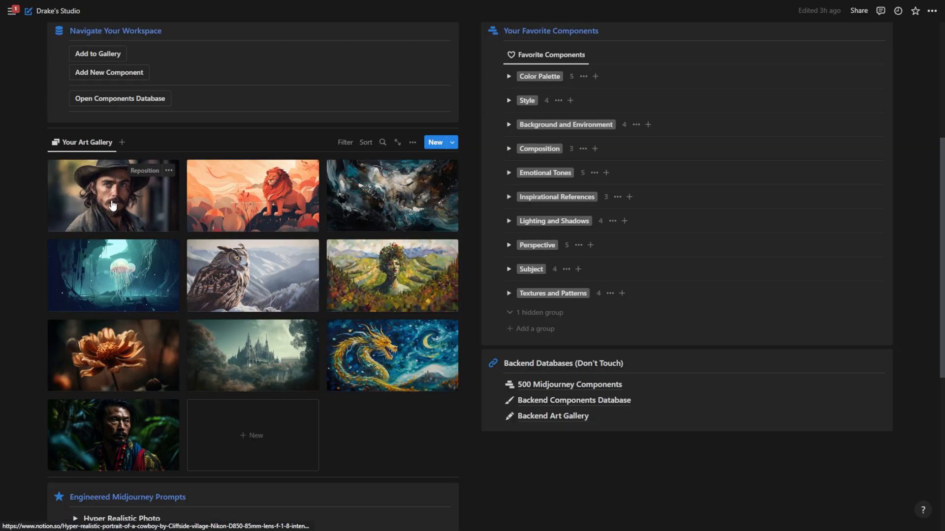
left_click(112, 195)
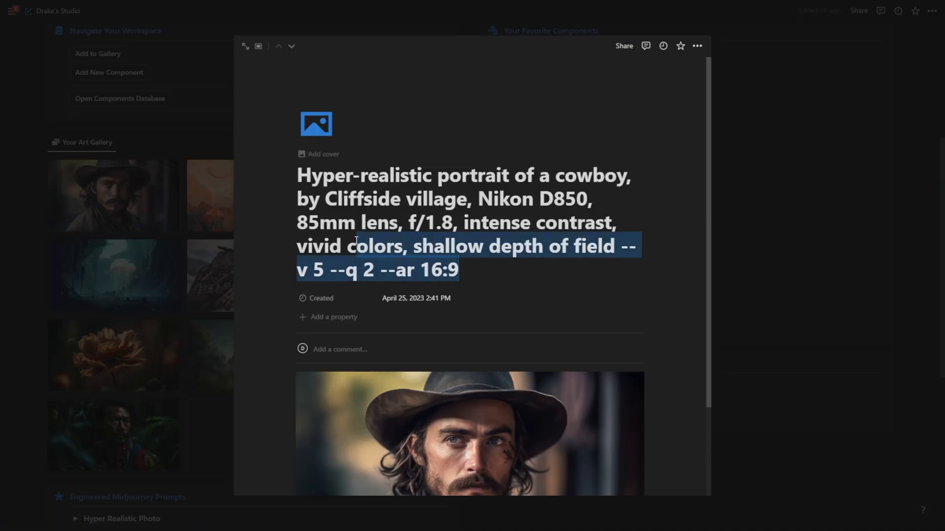
scroll("up", 3)
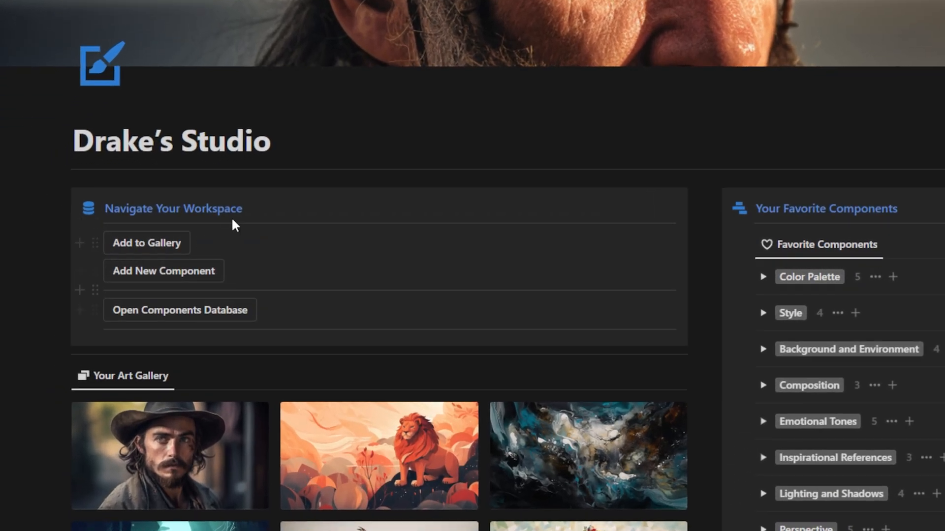
mouse_move(175, 242)
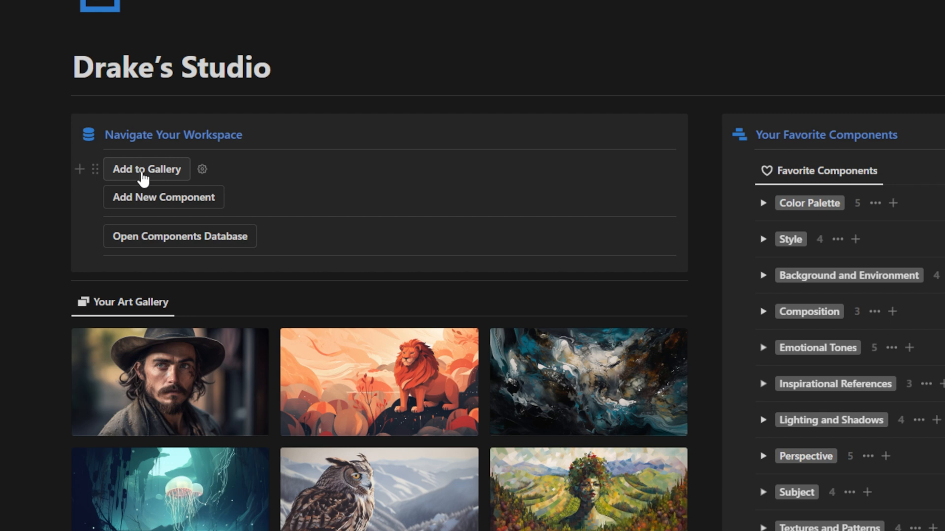
mouse_move(149, 208)
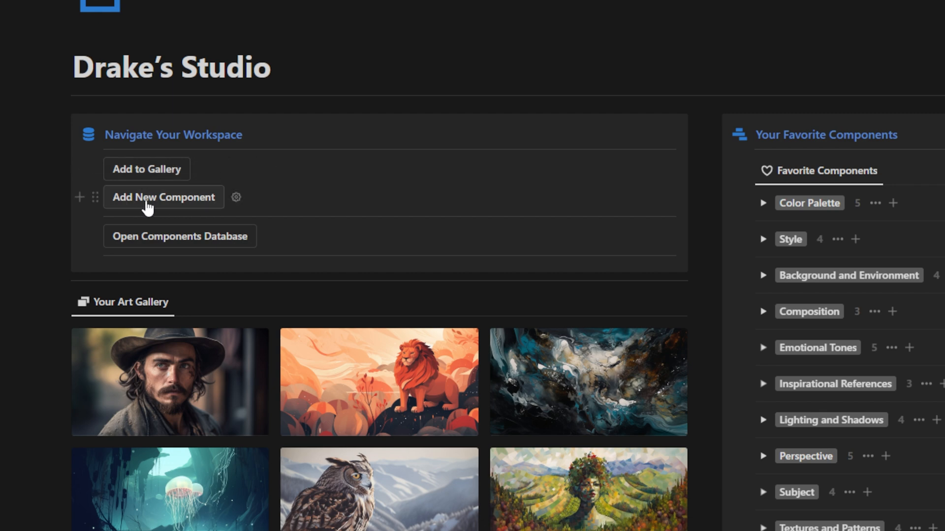
mouse_move(187, 208)
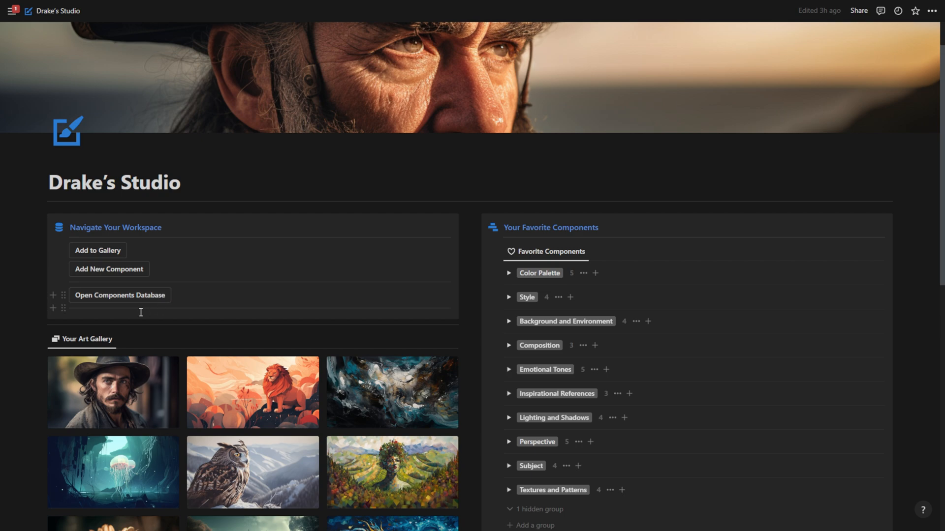
mouse_move(120, 295)
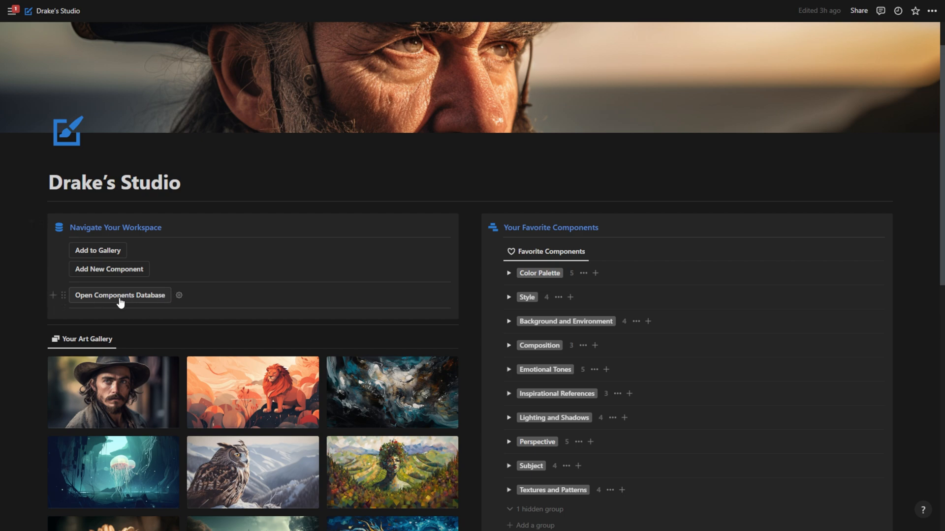
Expand the Hyper Realistic Photo prompt template and read through it
scroll("down", 3)
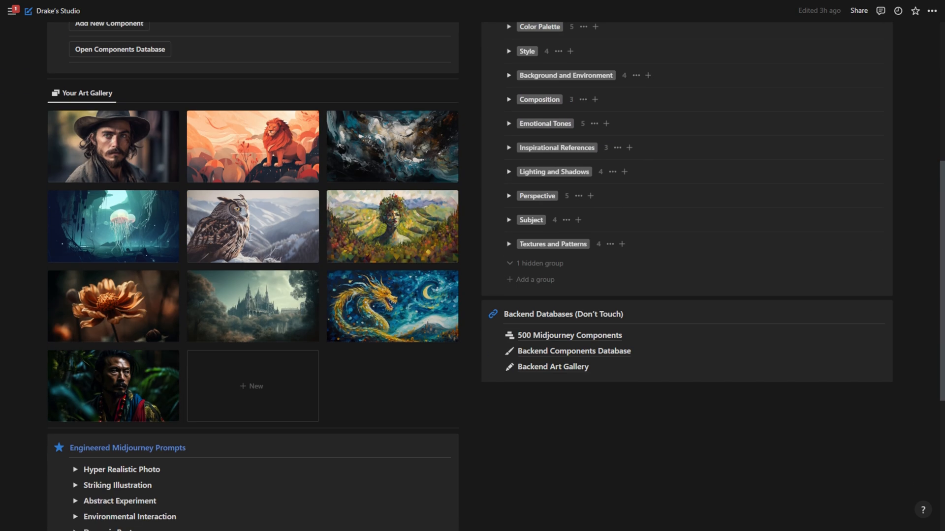
scroll("down", 3)
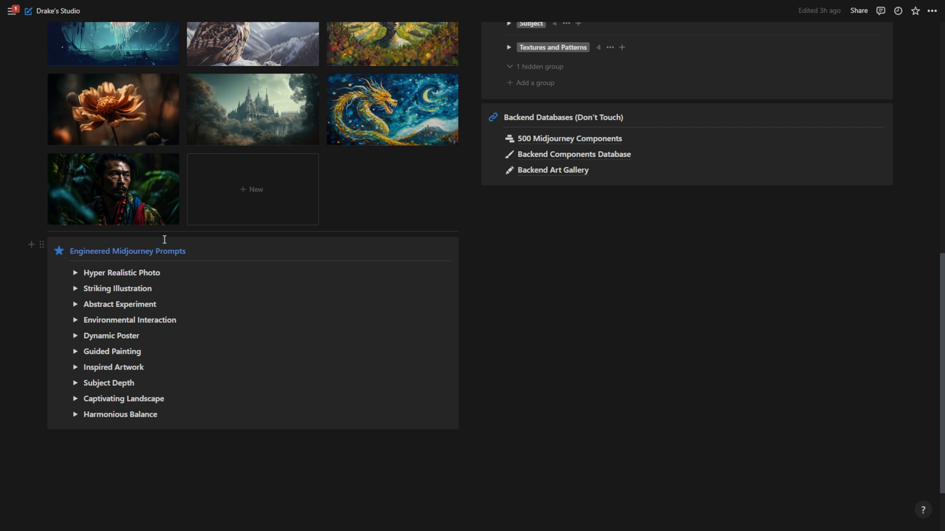
mouse_move(76, 277)
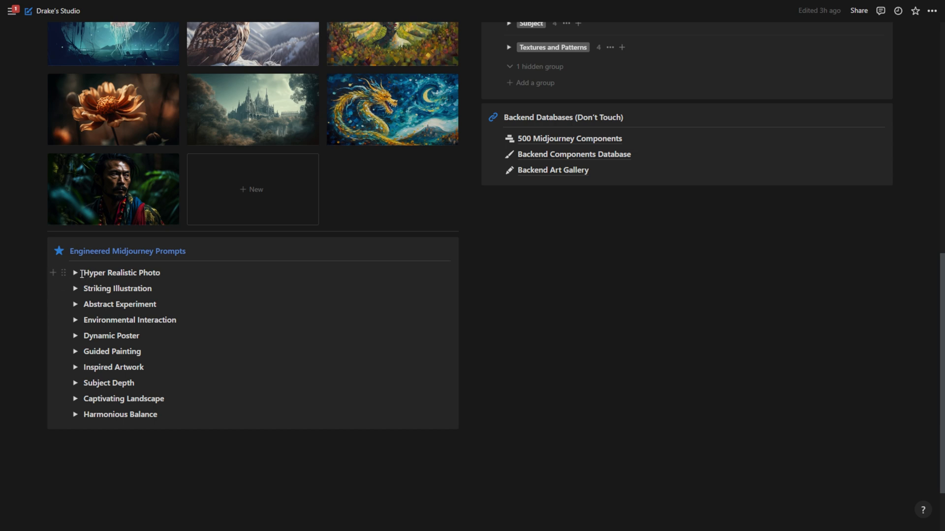
left_click(76, 272)
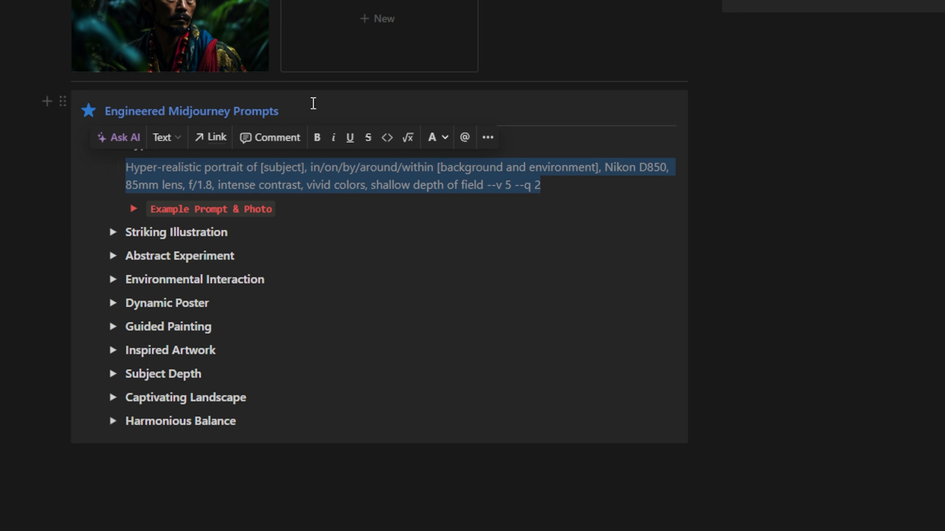
left_click(540, 184)
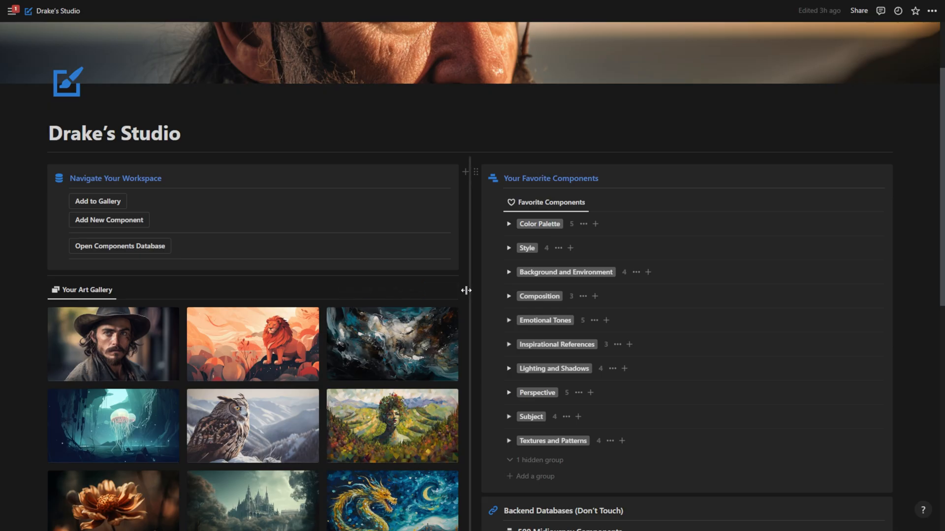
scroll("down", 3)
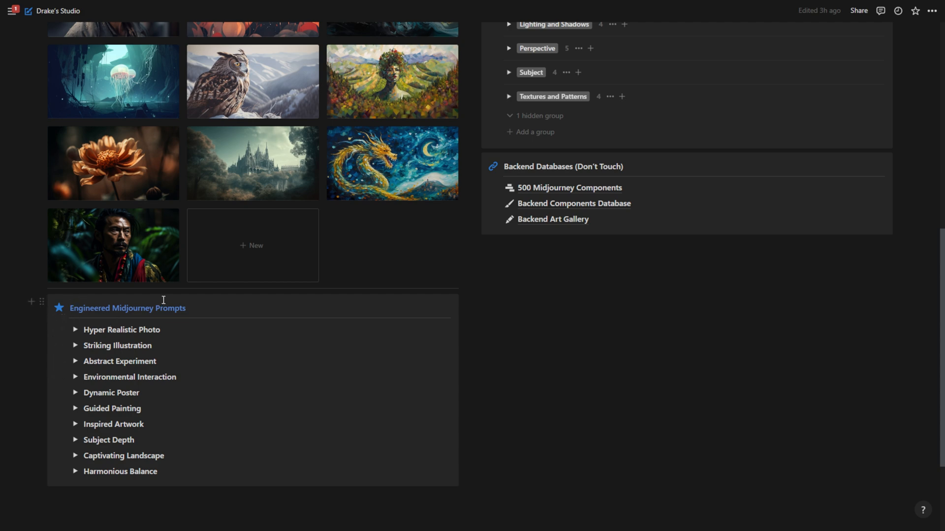
scroll("up", 3)
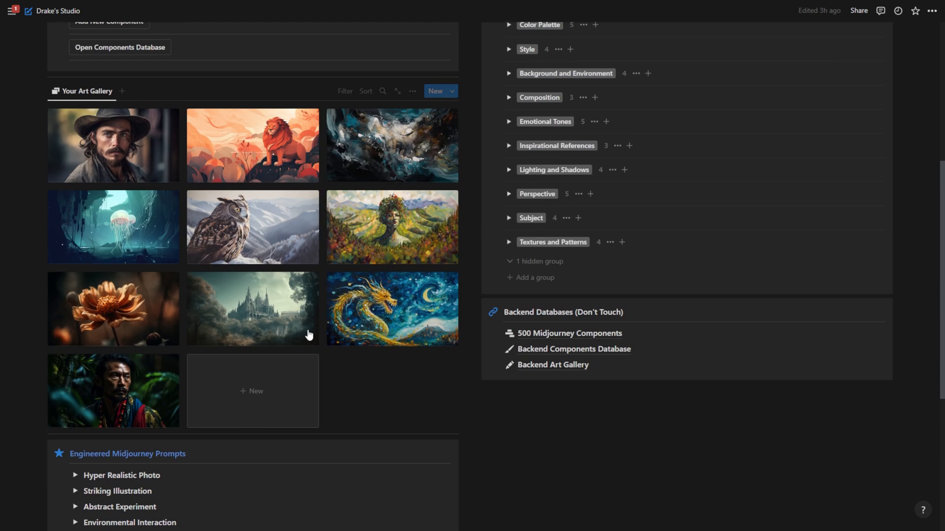
scroll("down", 3)
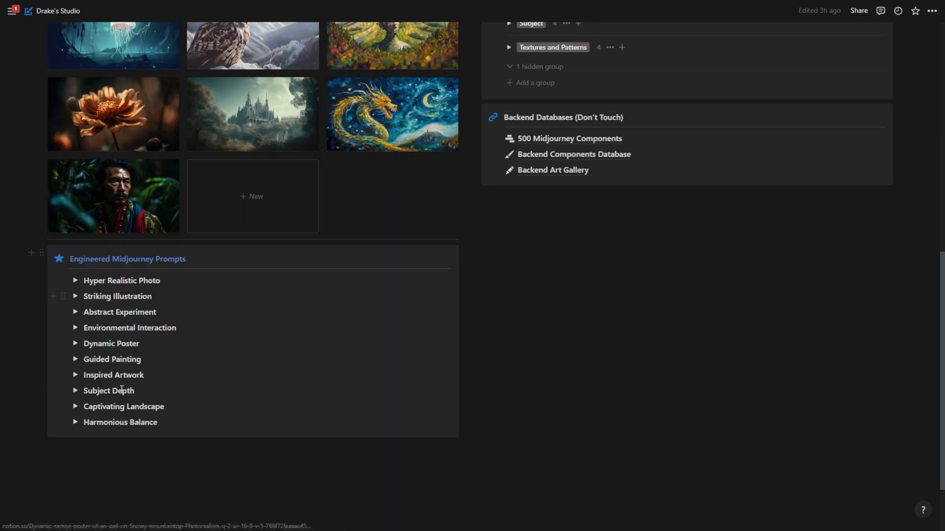
scroll("up", 3)
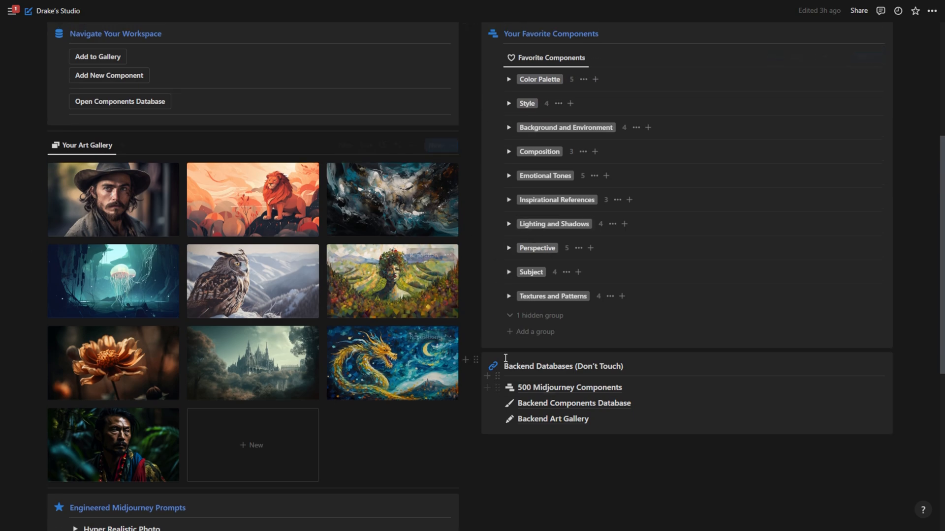
scroll("up", 3)
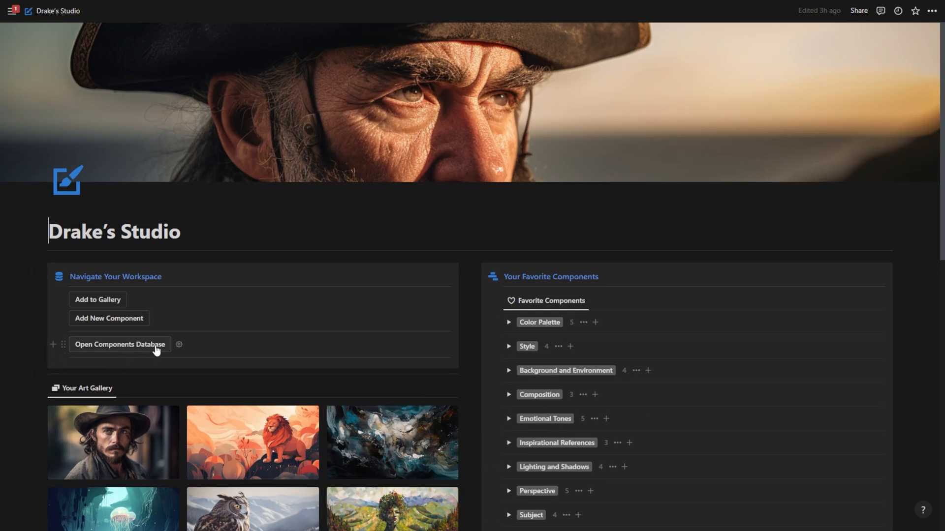
scroll("down", 3)
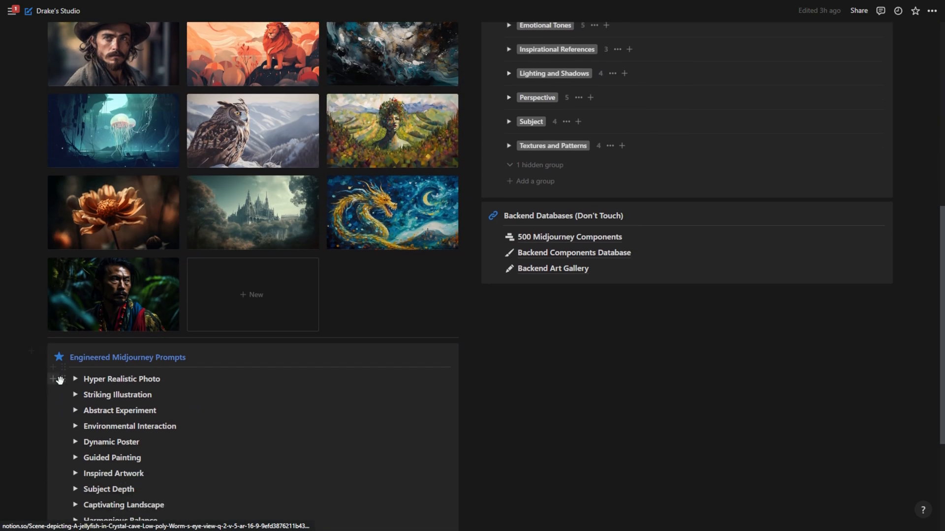
scroll("down", 3)
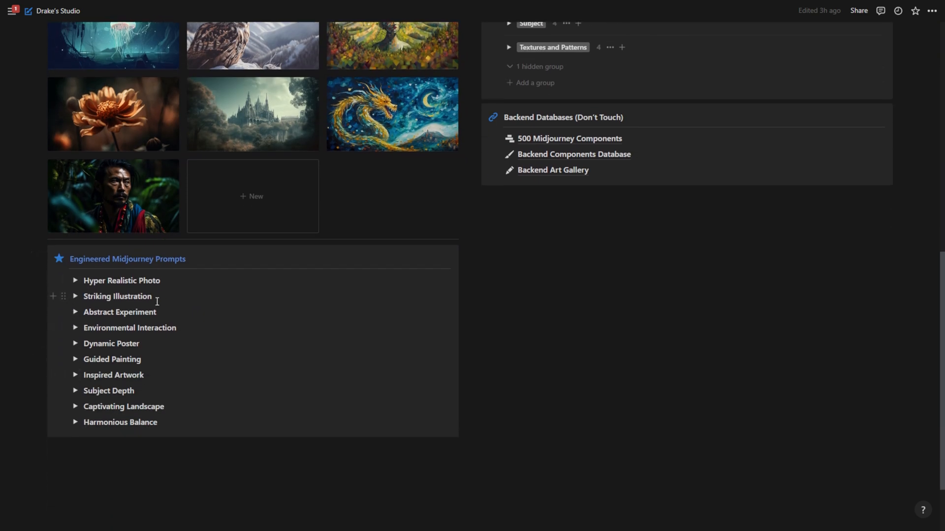
scroll("up", 3)
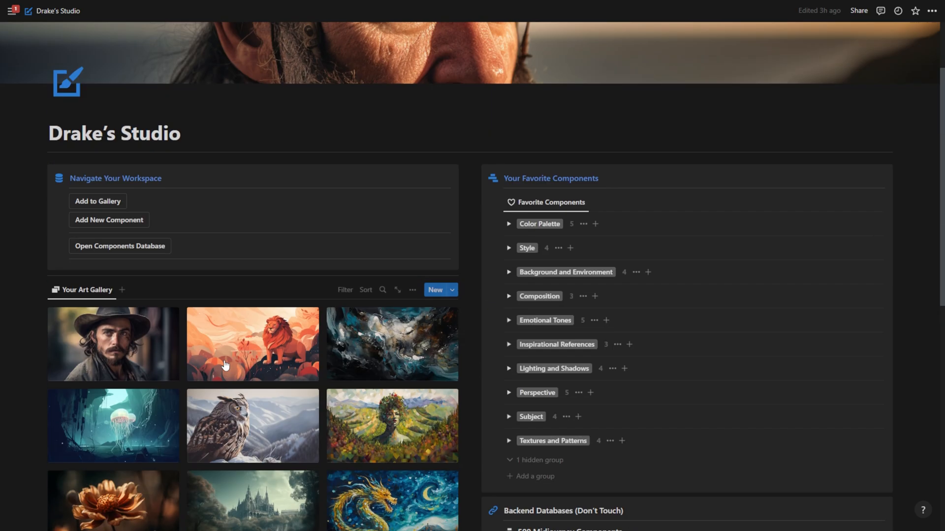
mouse_move(134, 249)
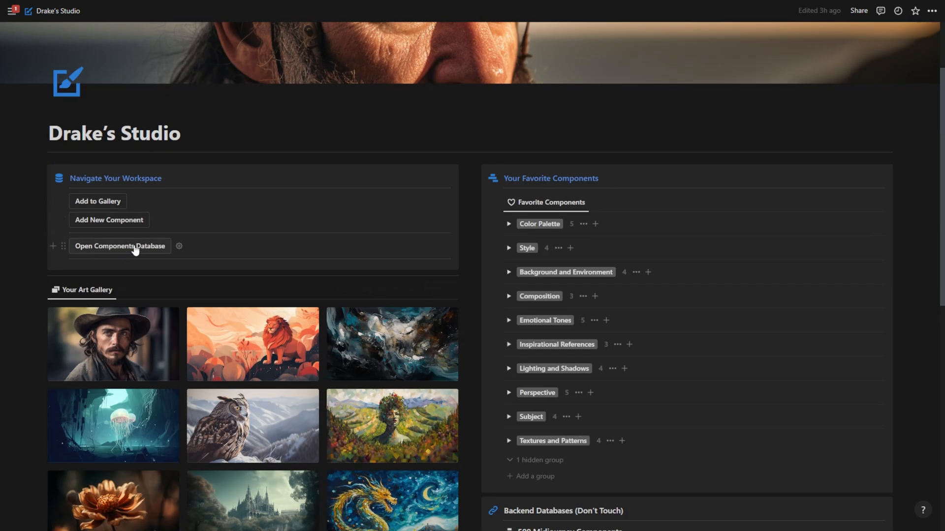
In the 500 Midjourney Components database, expand the Style group and view the Vorticism entry
left_click(119, 246)
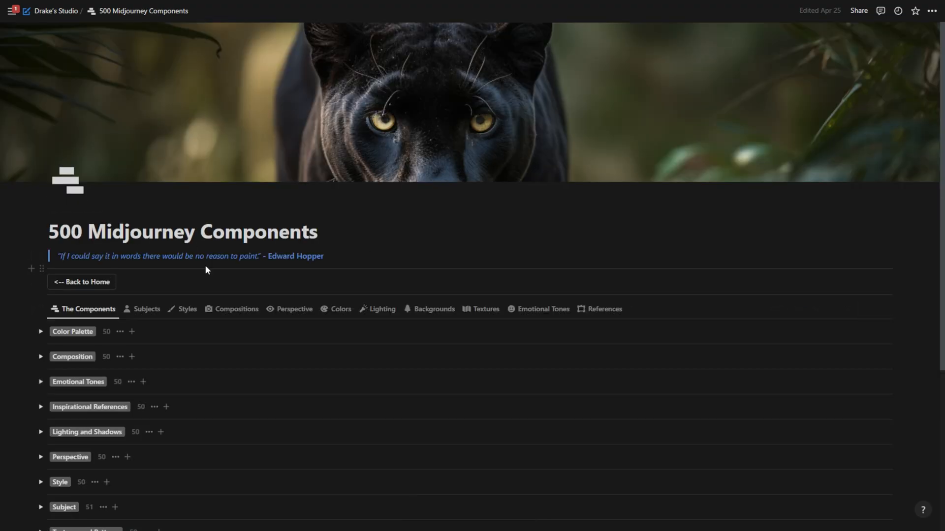
scroll("down", 3)
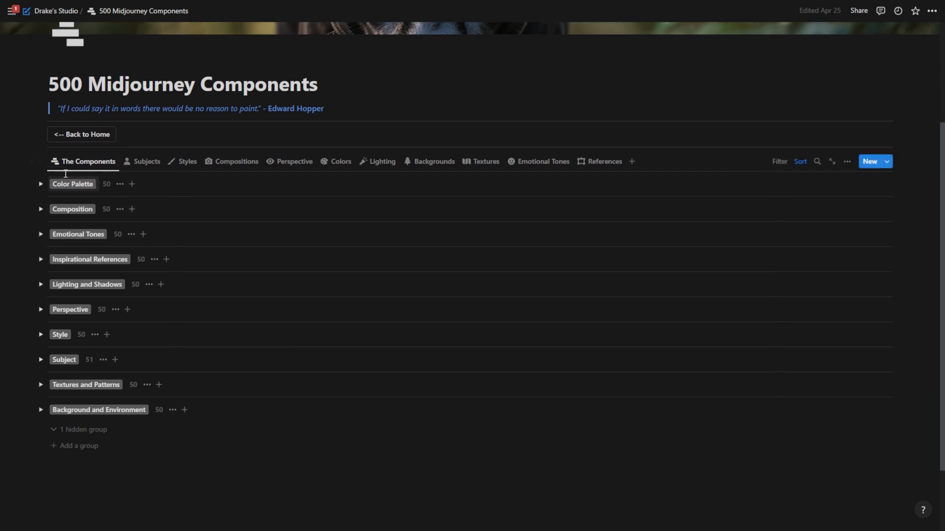
mouse_move(183, 251)
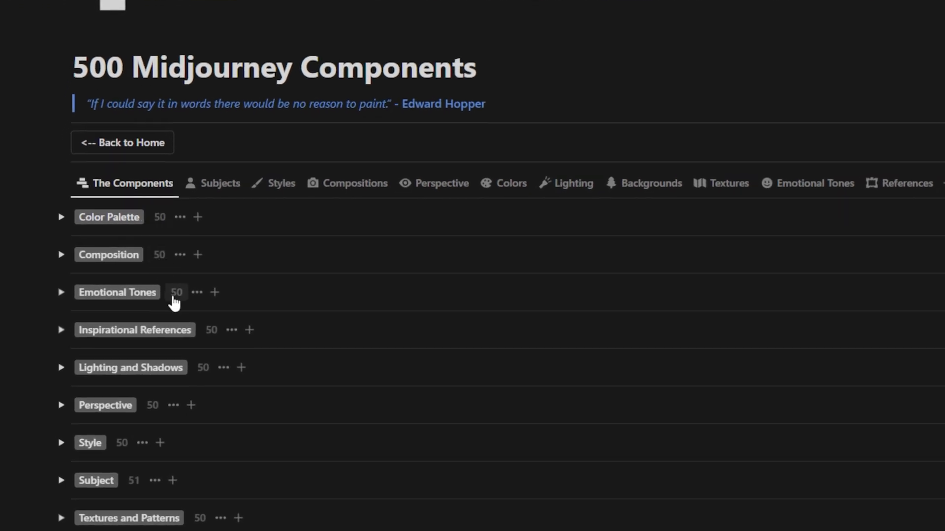
mouse_move(210, 329)
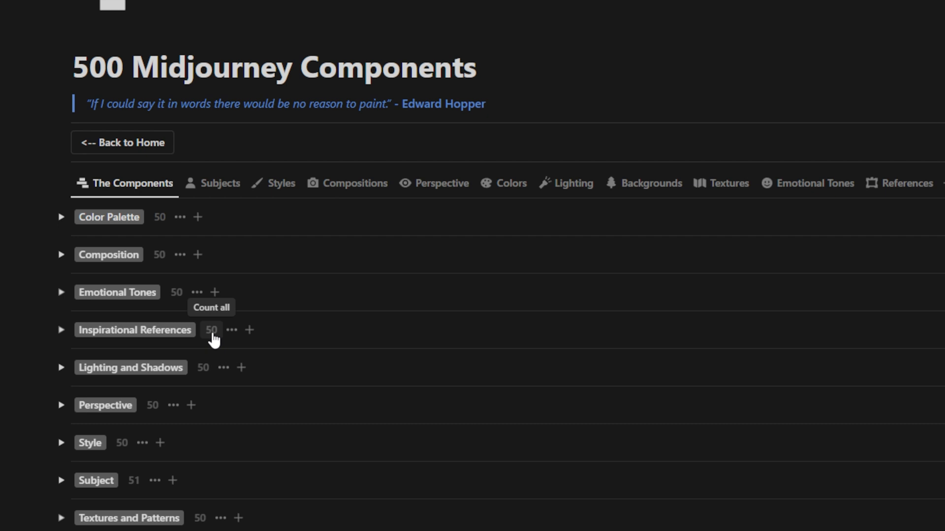
left_click(61, 443)
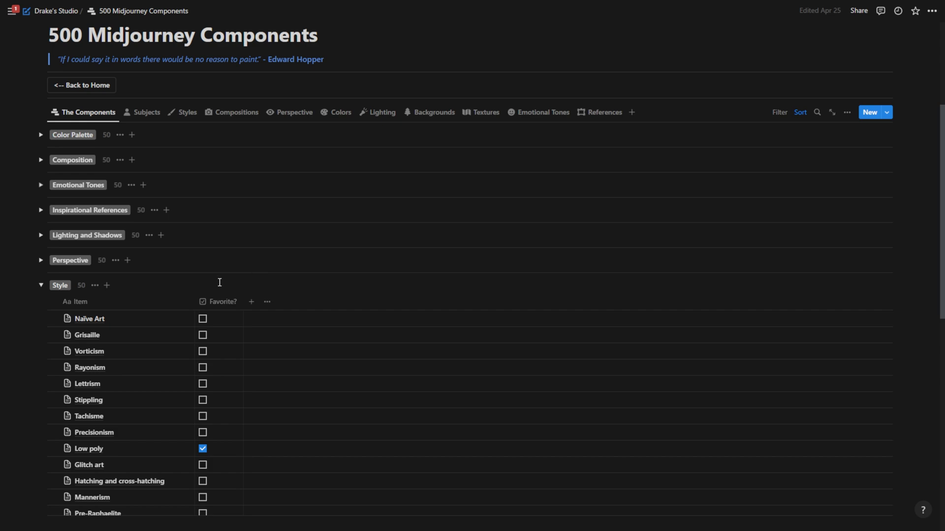
left_click(91, 352)
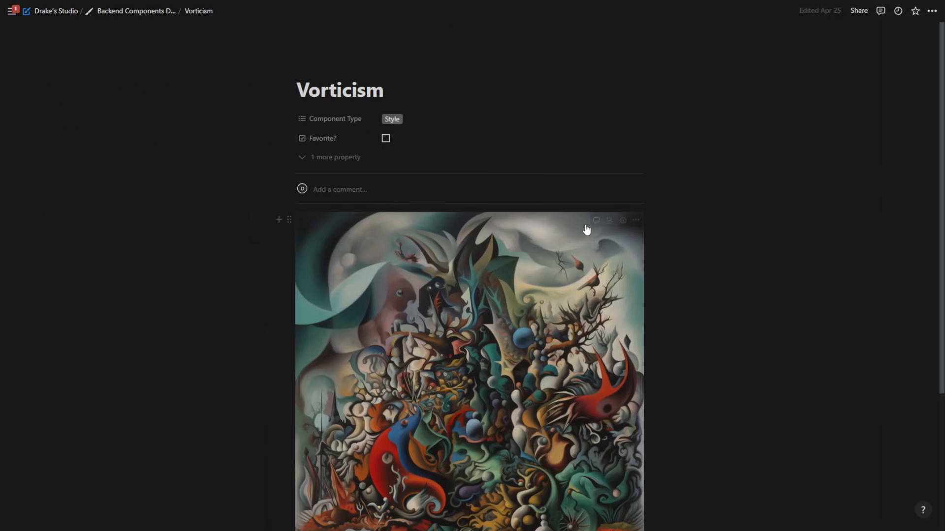
mouse_move(560, 377)
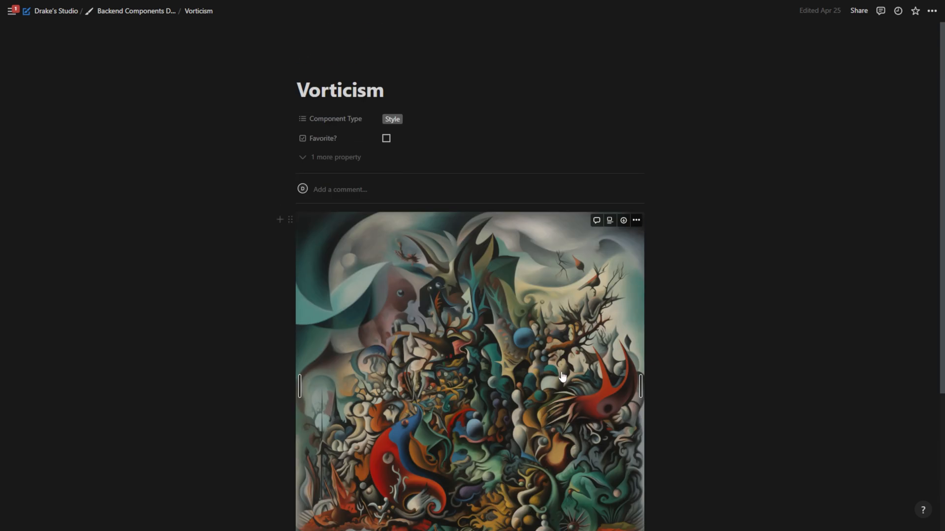
left_click(135, 10)
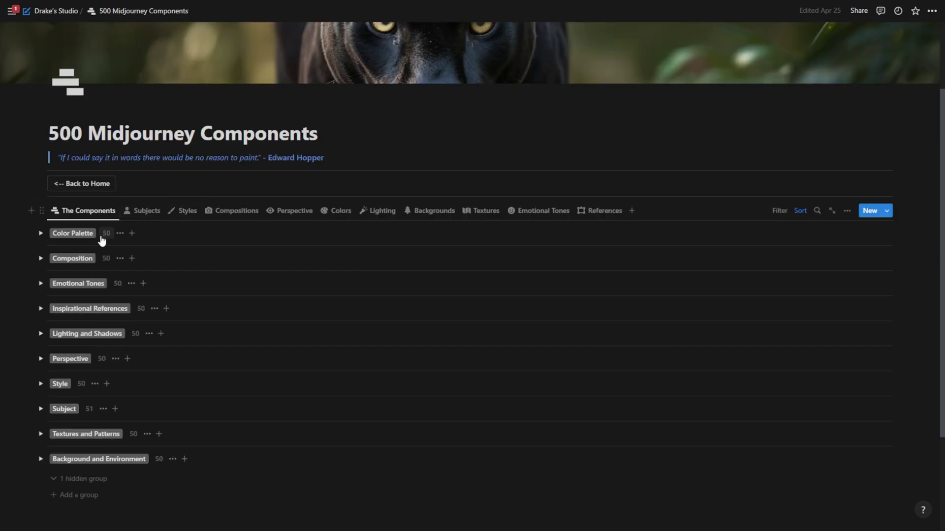
scroll("up", 3)
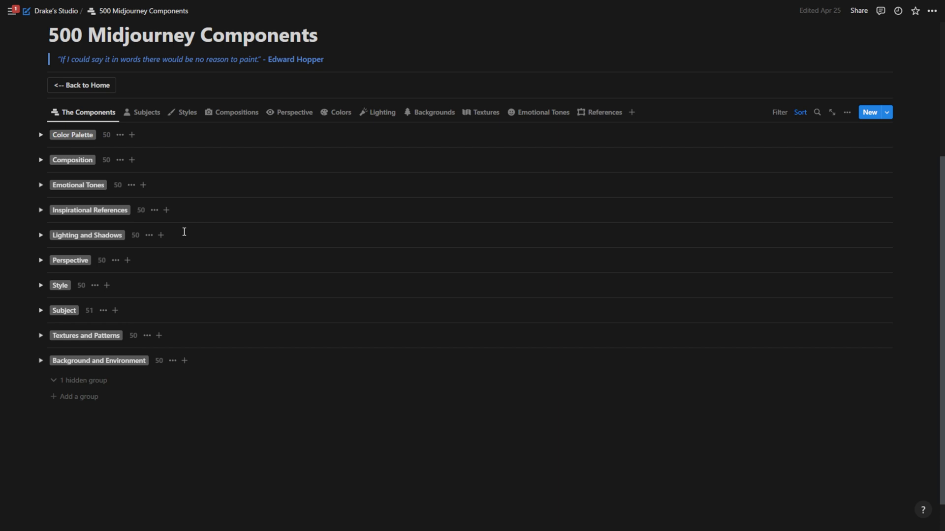
mouse_move(88, 310)
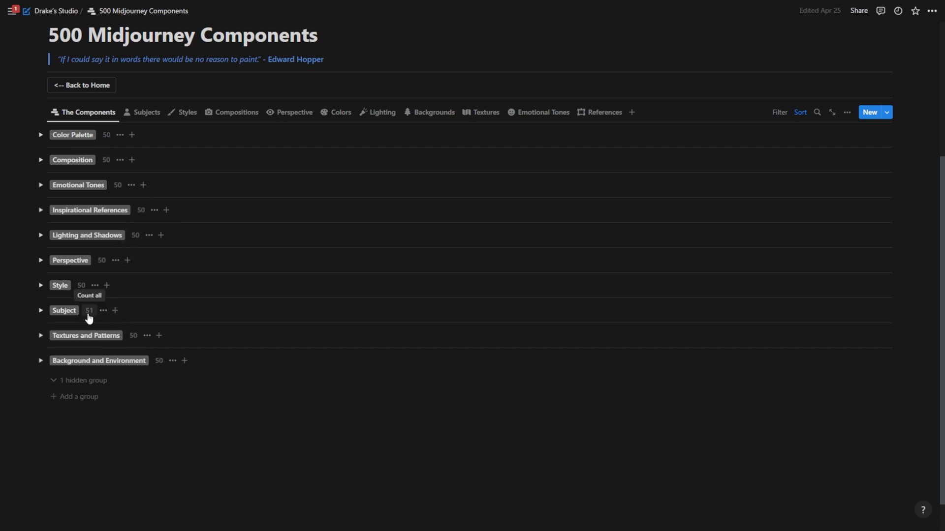
mouse_move(103, 321)
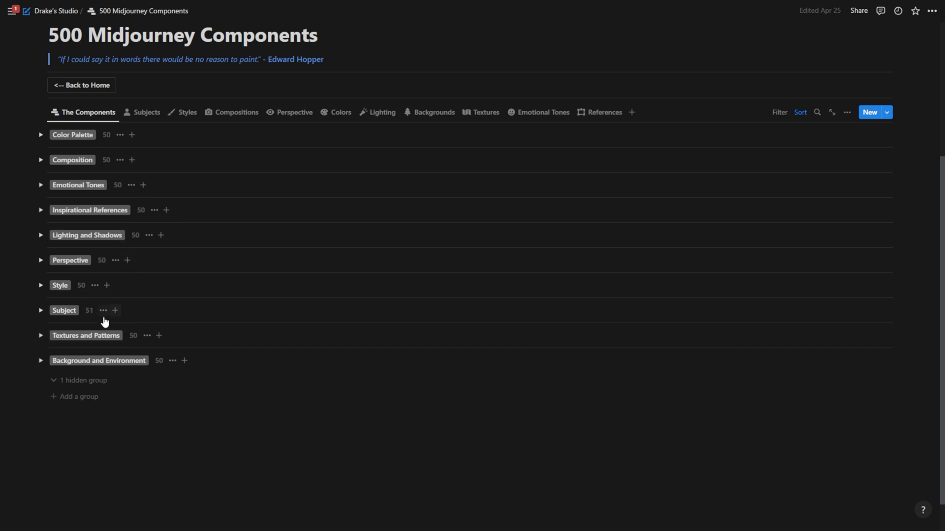
mouse_move(92, 316)
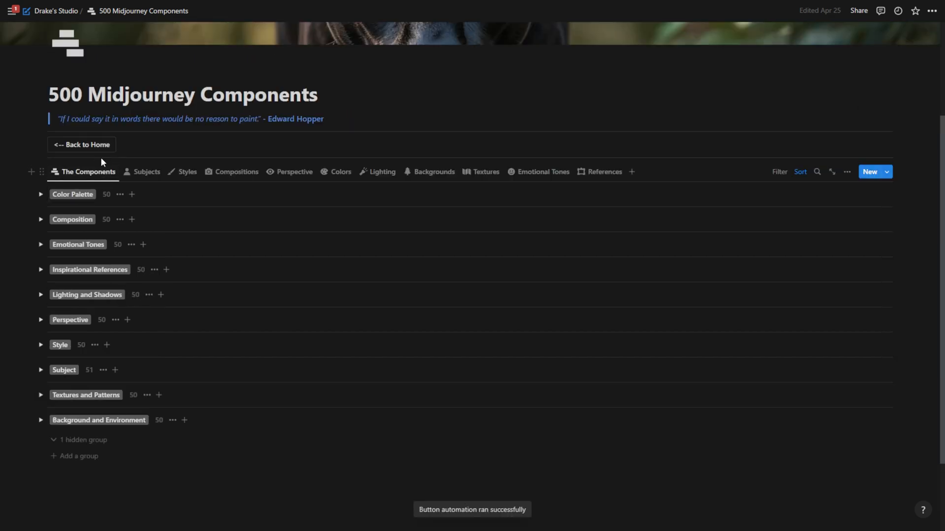
From the home page, add a new untitled component entry to the components database
left_click(81, 144)
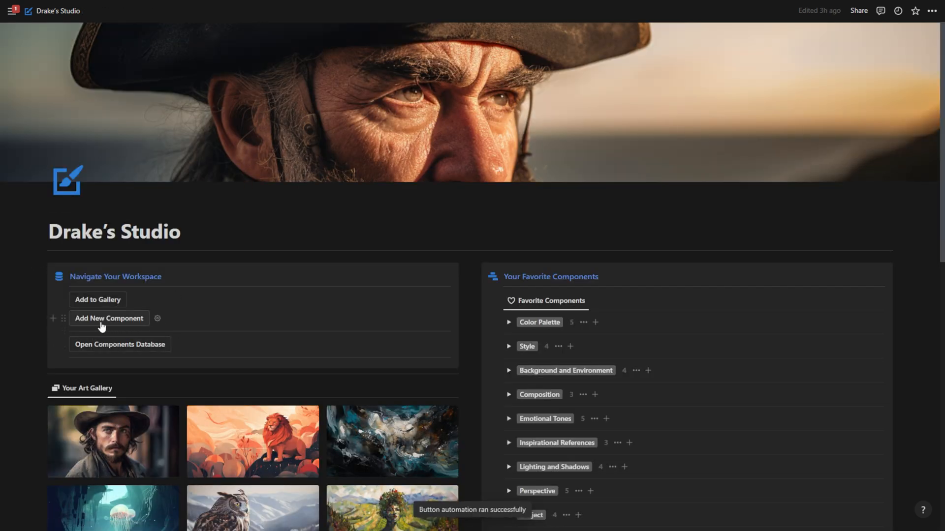
left_click(108, 318)
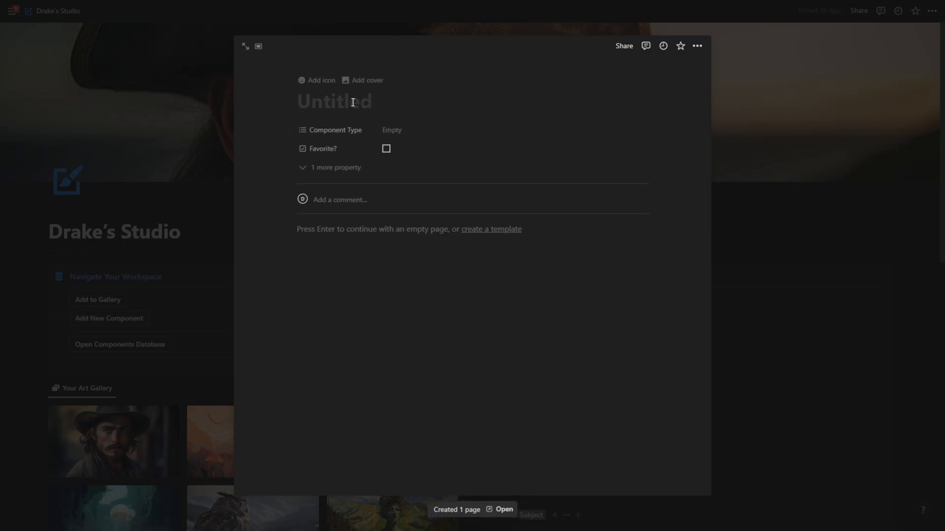
left_click(392, 130)
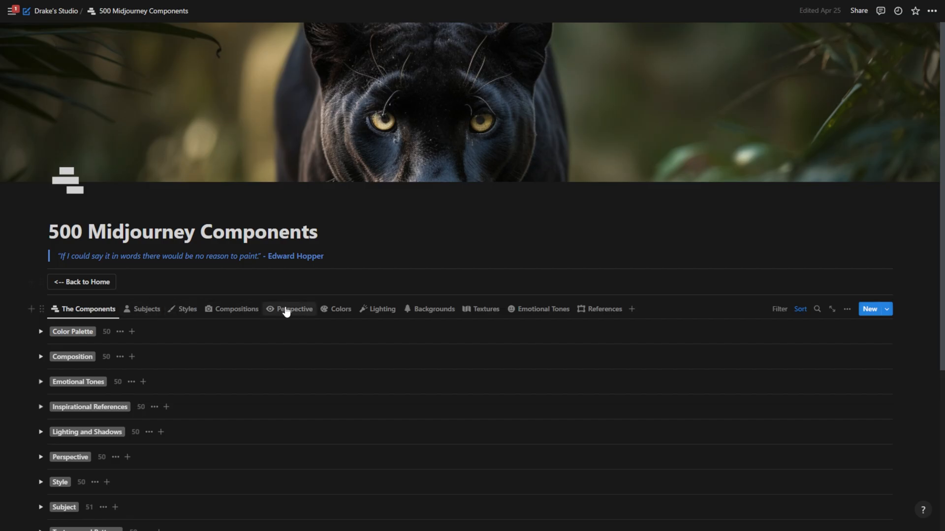
mouse_move(485, 309)
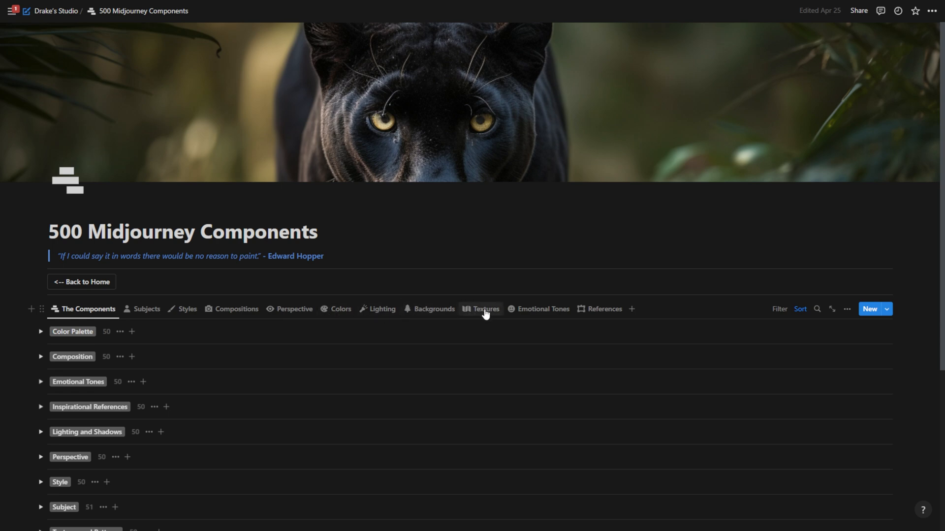
mouse_move(555, 314)
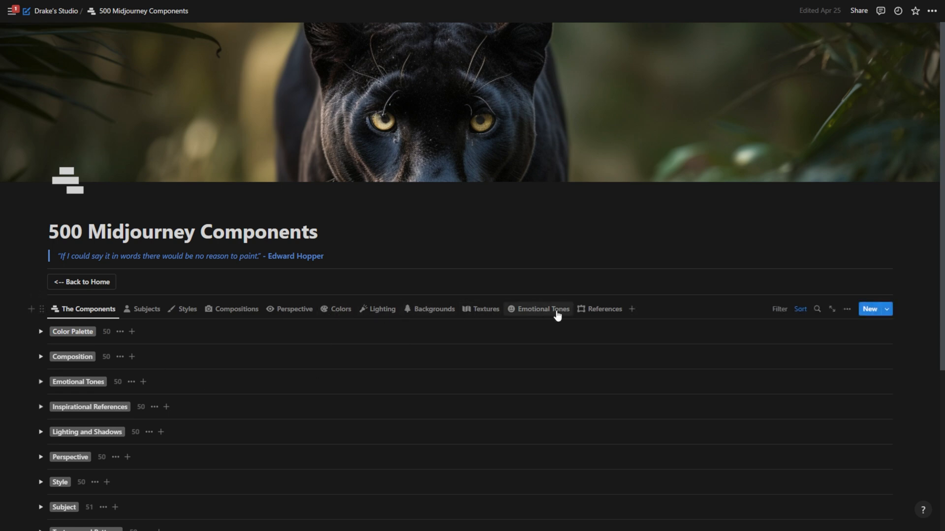
View the Emotional Tones tab listing 50 tones, then go back to the home page
left_click(538, 309)
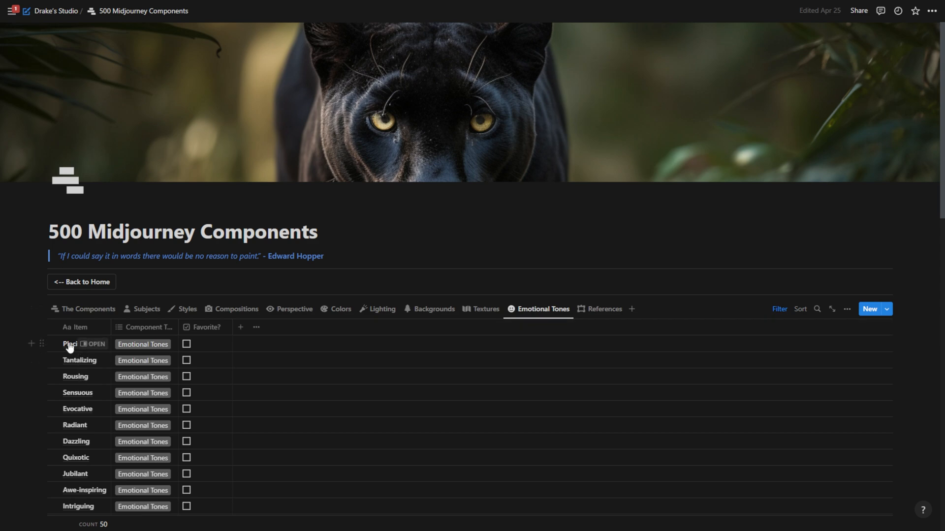
mouse_move(82, 308)
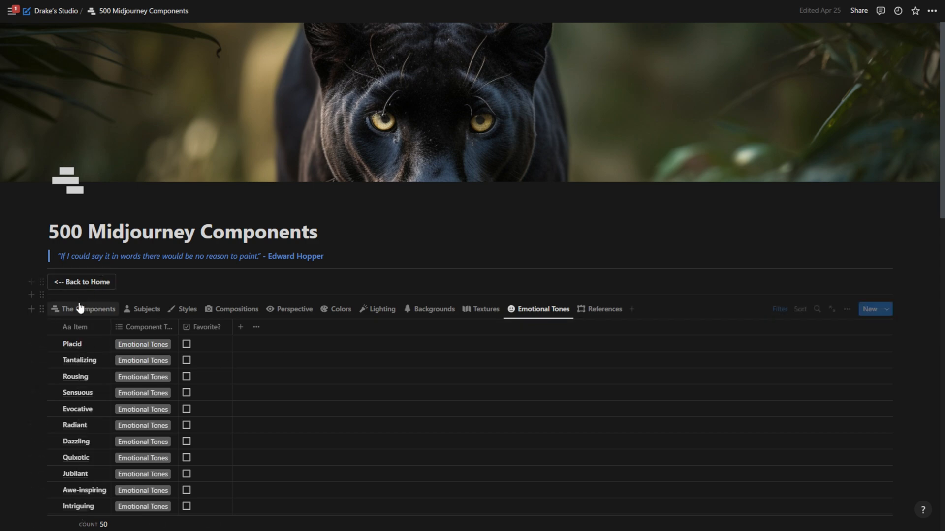
left_click(82, 282)
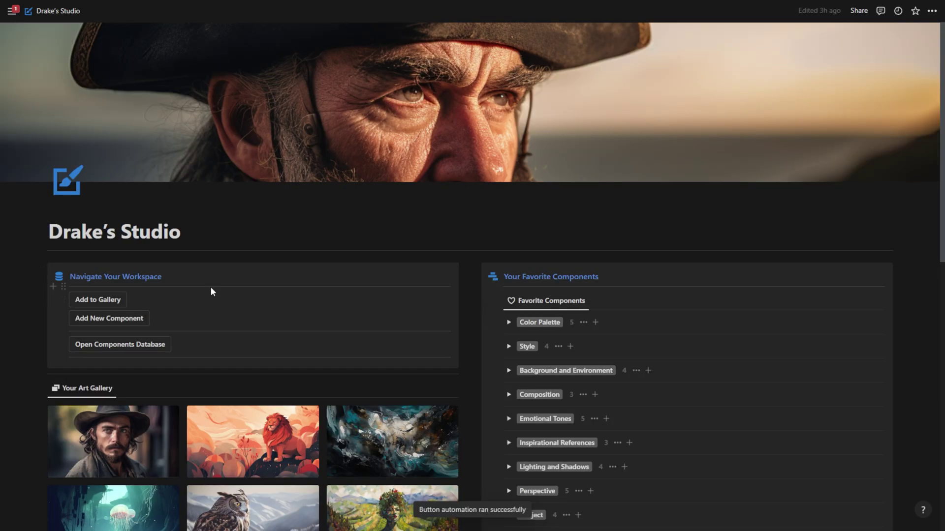
View the Subjects tab with A samurai and A magician marked favourite, then return home
left_click(119, 345)
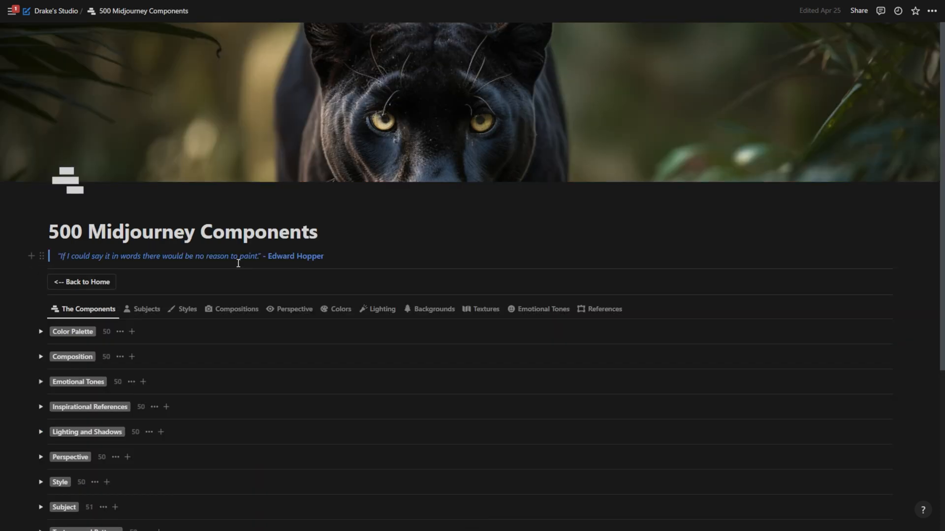
mouse_move(239, 272)
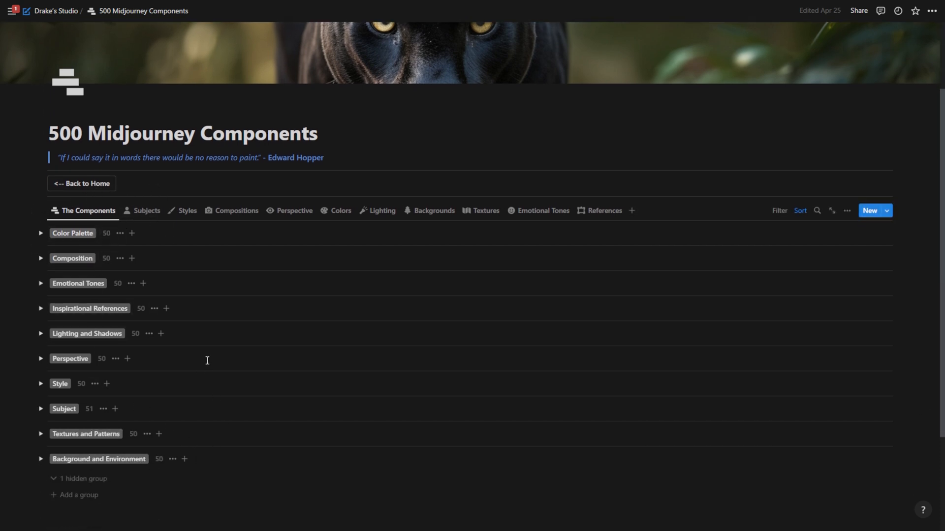
mouse_move(150, 333)
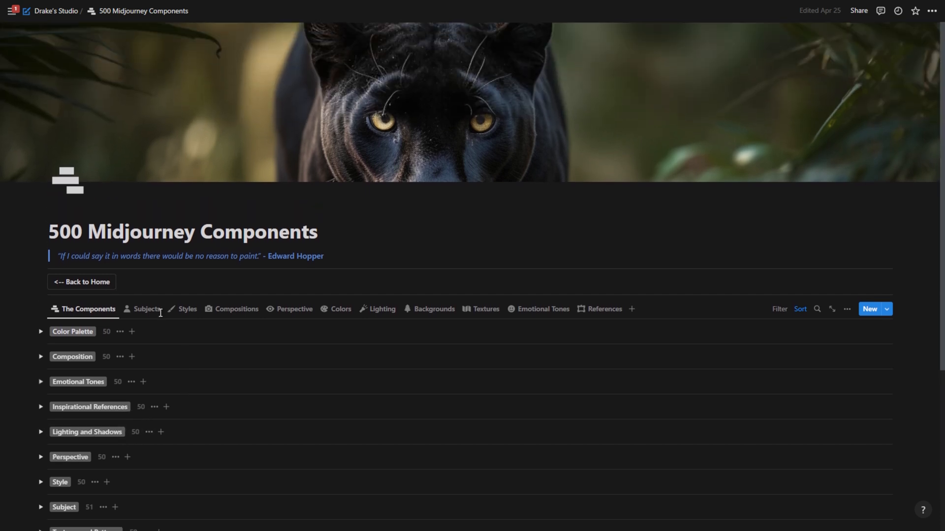
left_click(146, 308)
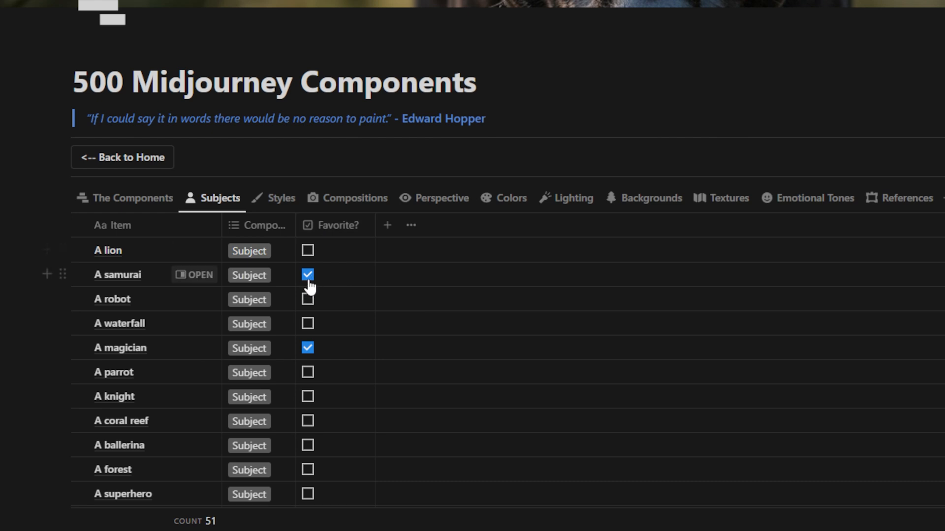
mouse_move(124, 288)
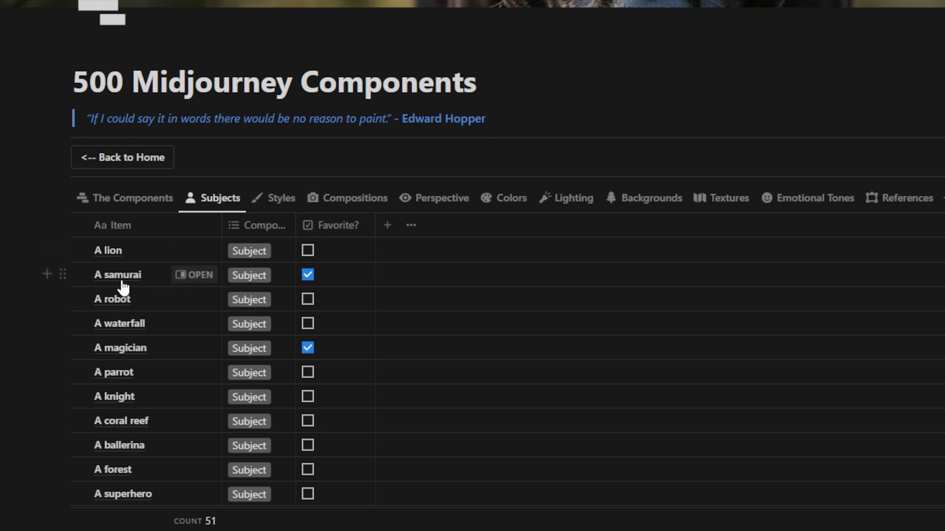
mouse_move(142, 354)
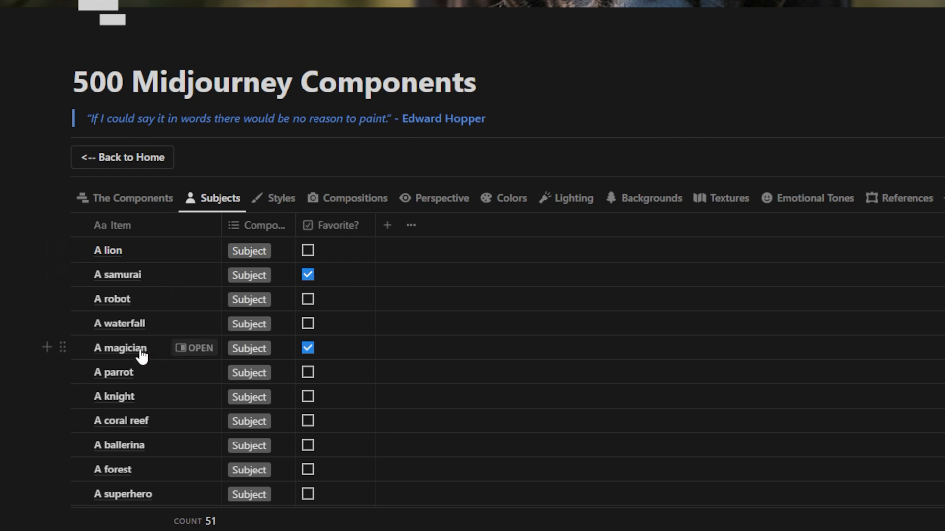
left_click(122, 157)
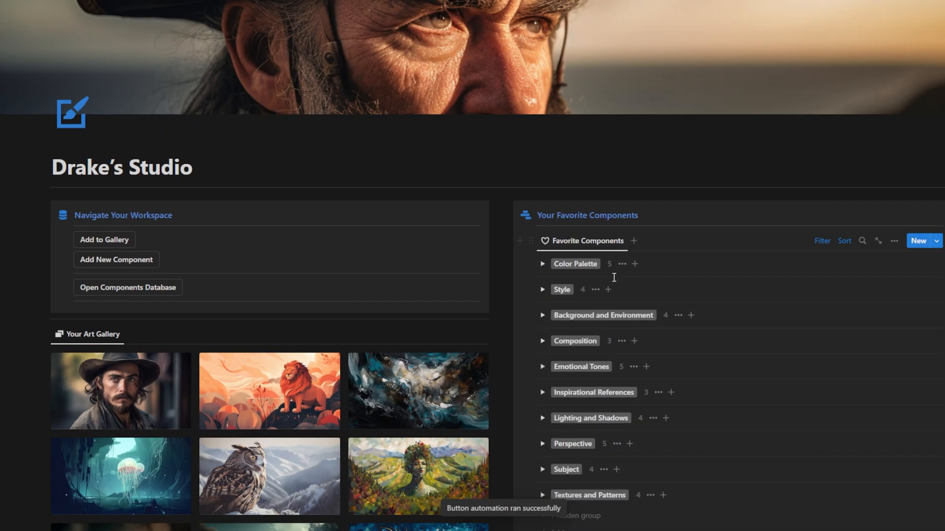
Under Engineered Midjourney Prompts, expand the Hyper Realistic Photo template
scroll("down", 3)
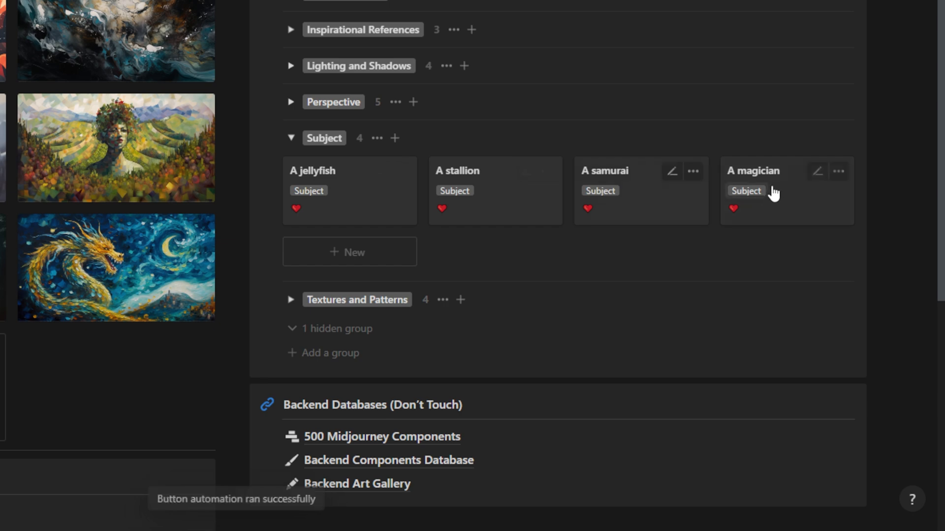
mouse_move(755, 179)
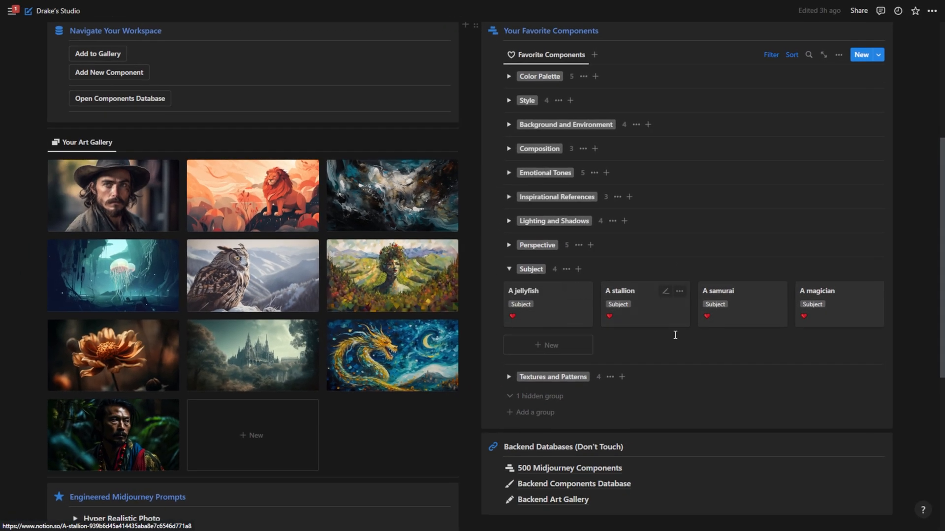
scroll("down", 3)
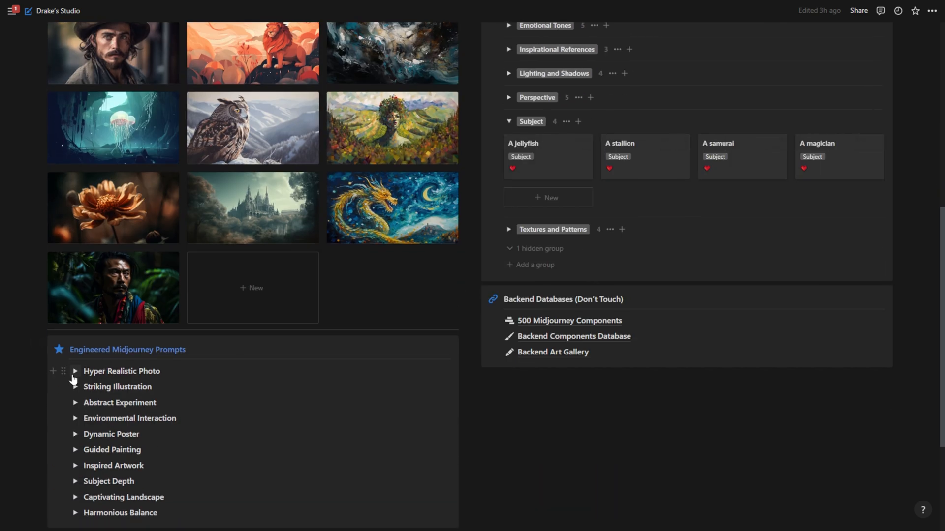
left_click(76, 371)
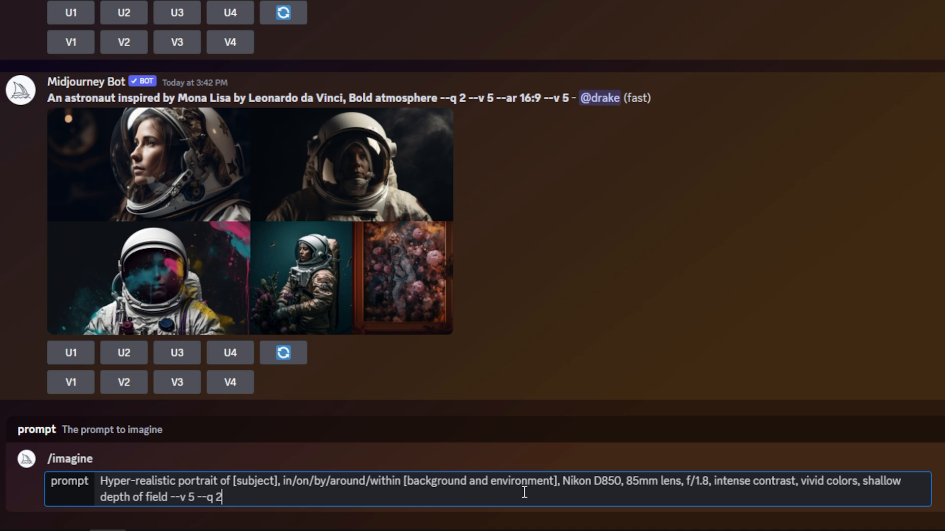
Inspect words of the pasted hyper-realistic portrait template in the /imagine prompt
double_click(342, 482)
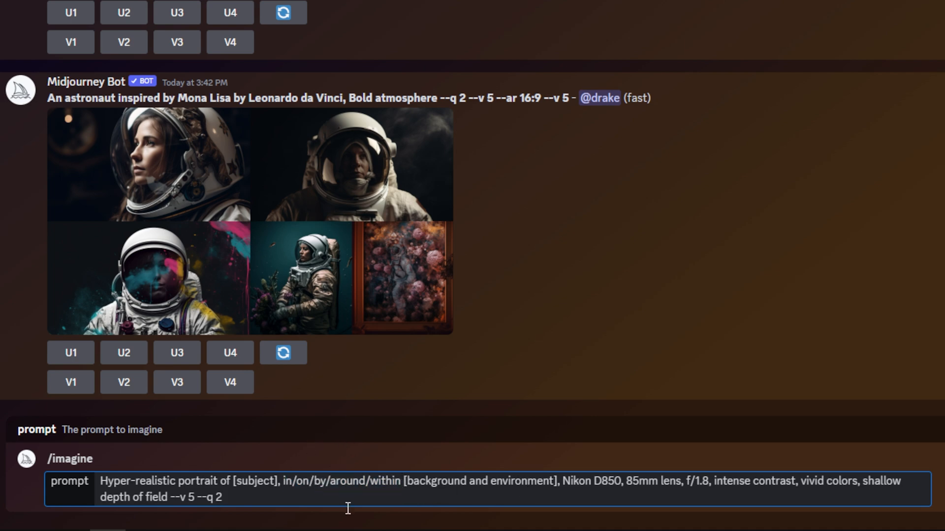
mouse_move(563, 481)
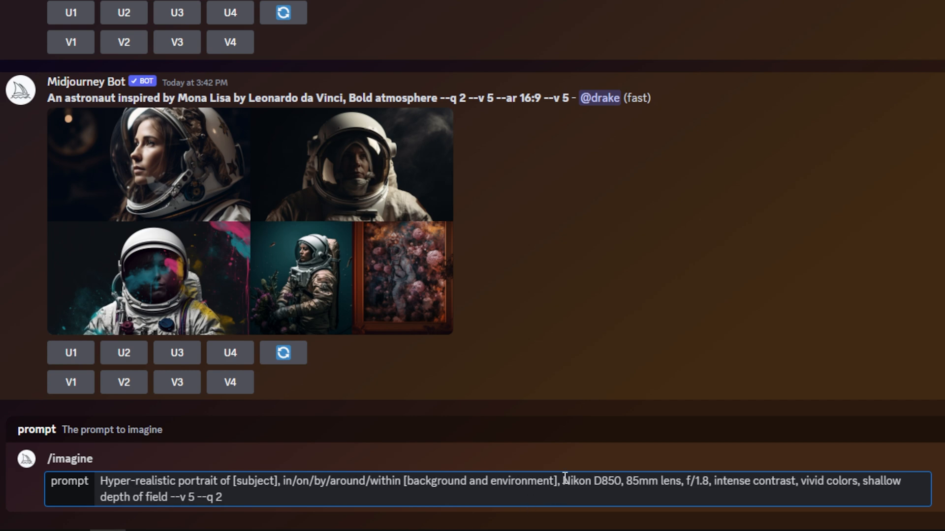
double_click(570, 481)
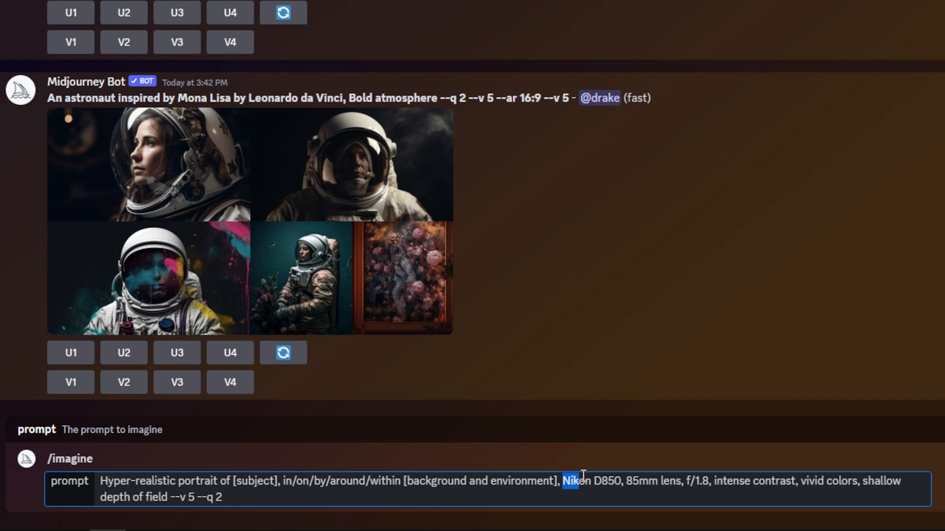
double_click(646, 481)
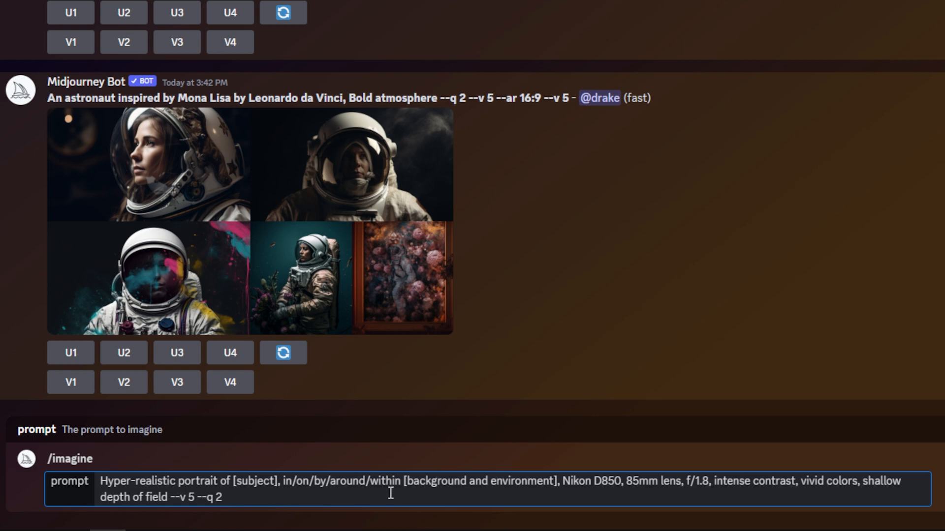
mouse_move(577, 480)
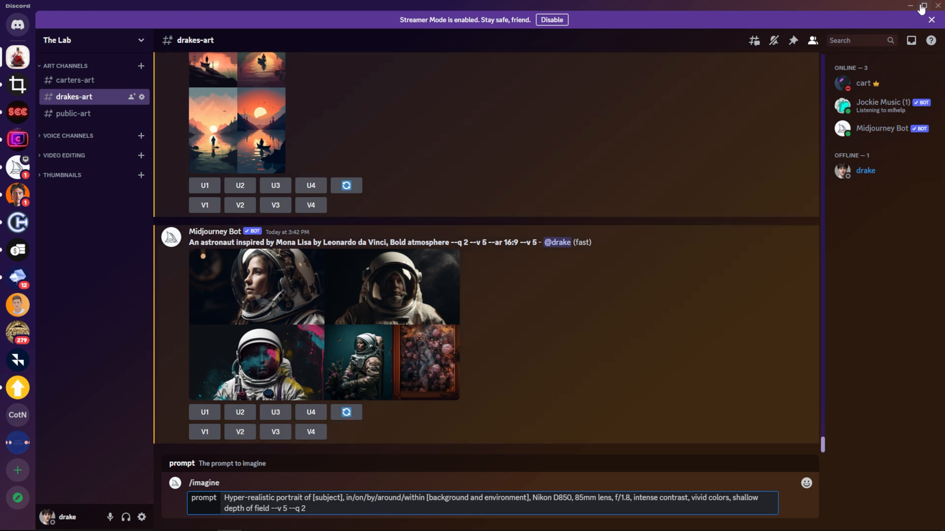
Restore Discord down from full screen so Notion can sit beside it
left_click(921, 6)
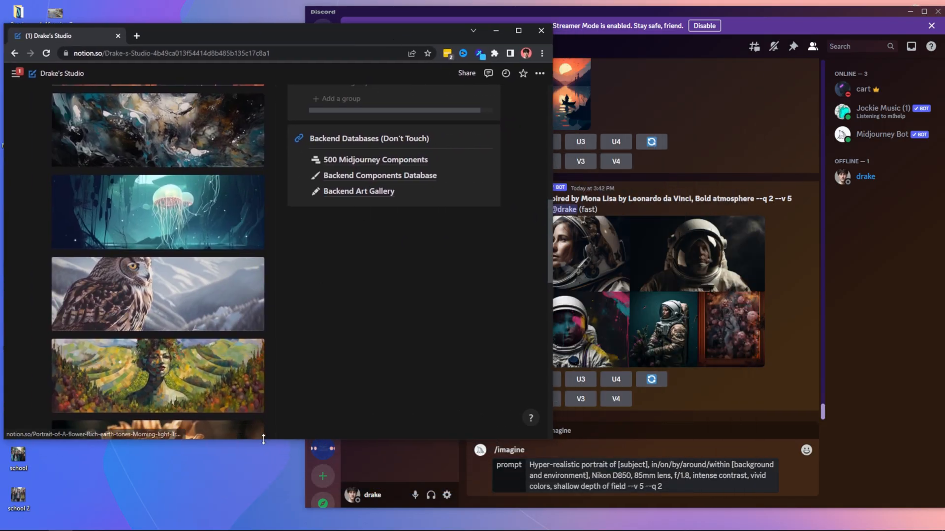
scroll("up", 3)
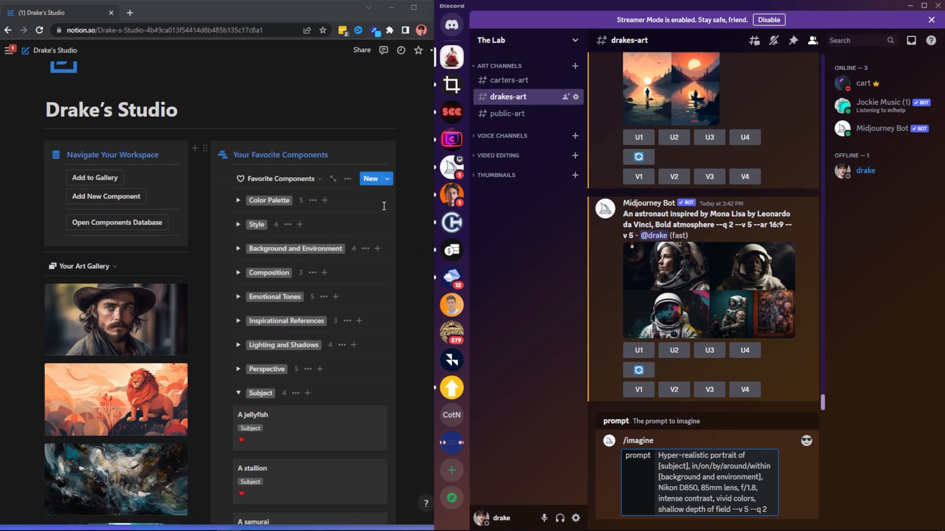
Scroll the studio page to the Subject favourites — jellyfish, stallion, samurai, magician
scroll("down", 3)
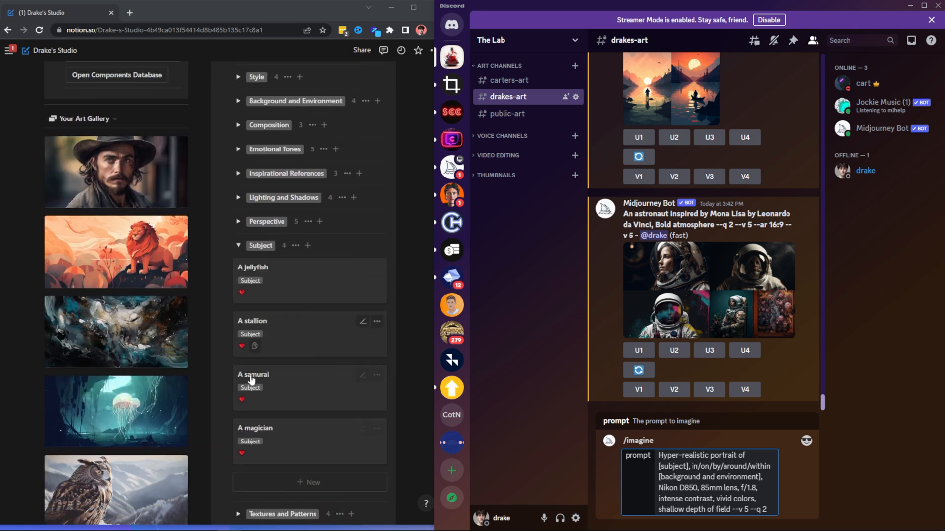
mouse_move(259, 325)
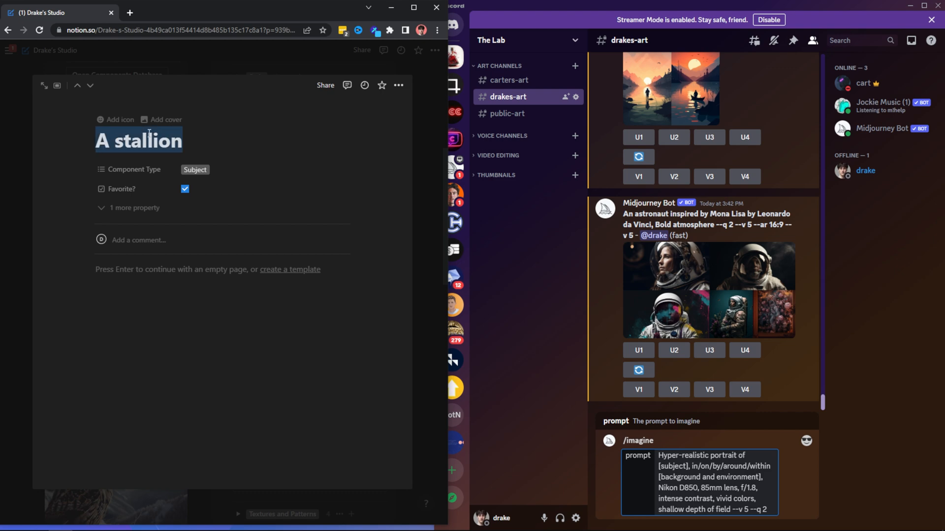
mouse_move(267, 62)
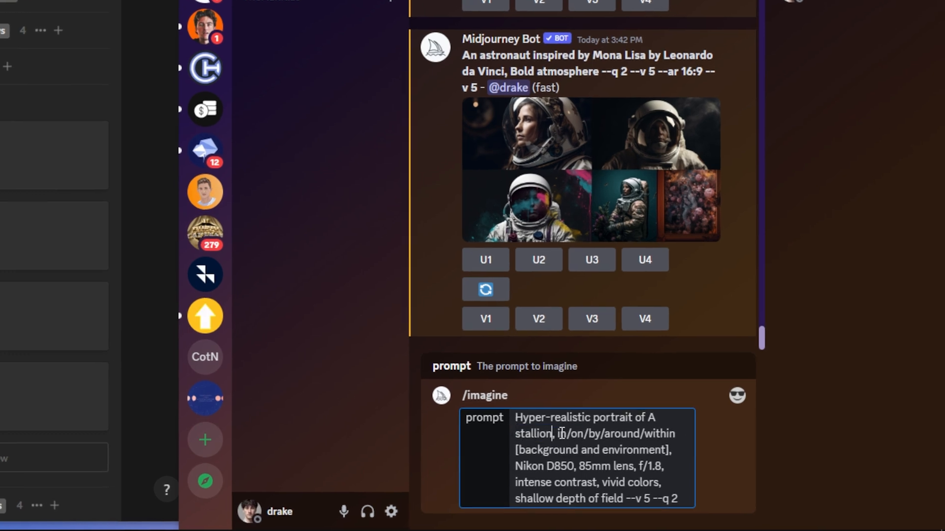
mouse_move(559, 433)
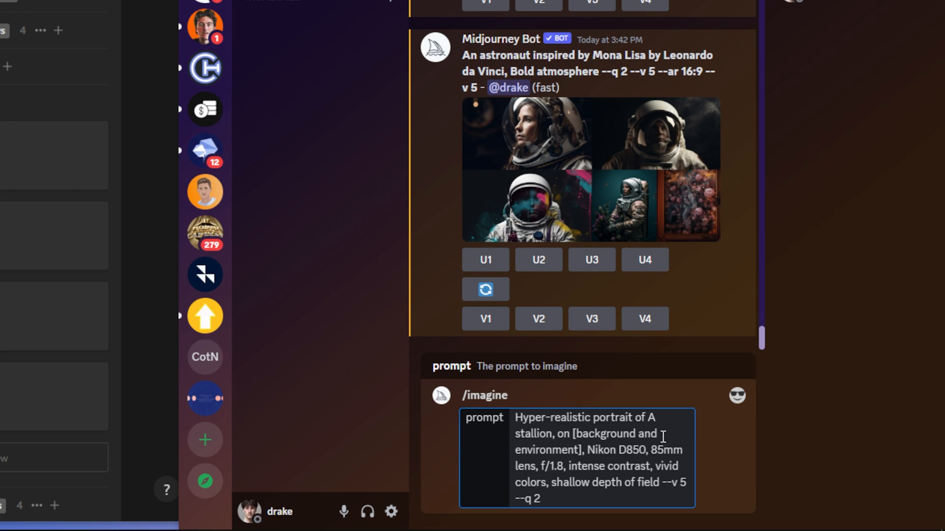
mouse_move(674, 436)
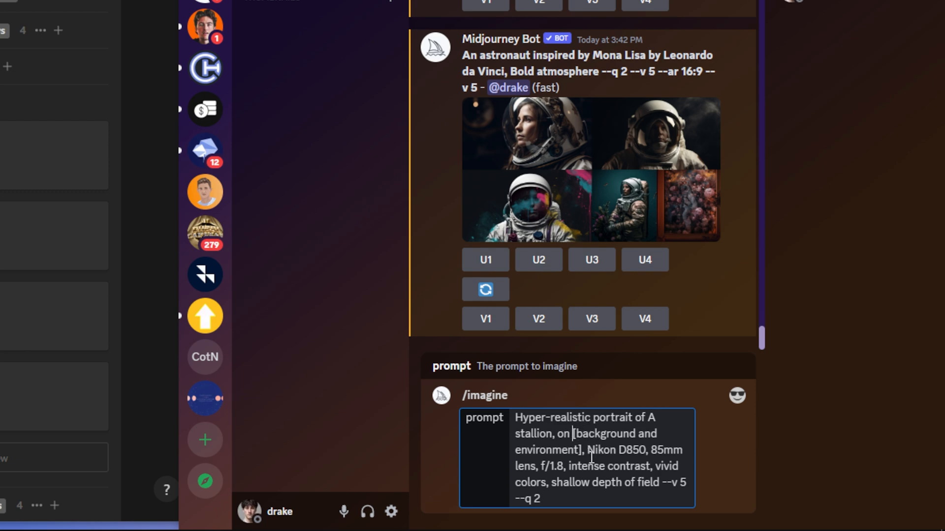
mouse_move(611, 385)
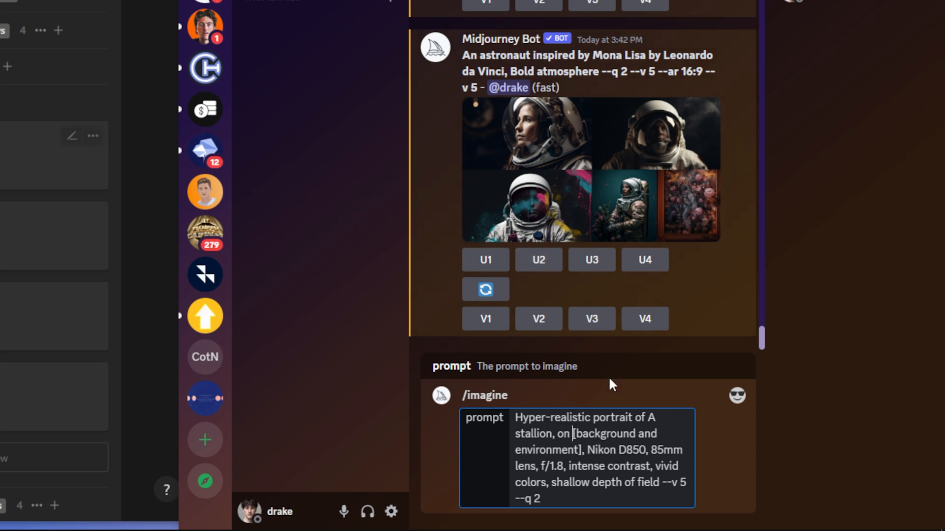
mouse_move(634, 463)
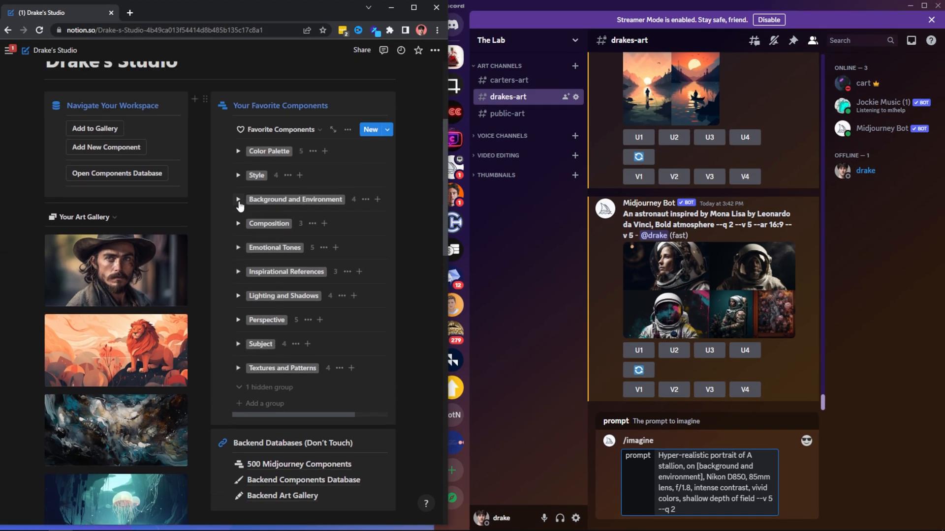
Expand the background favourites, open Picturesque beach and select its name to copy
left_click(239, 200)
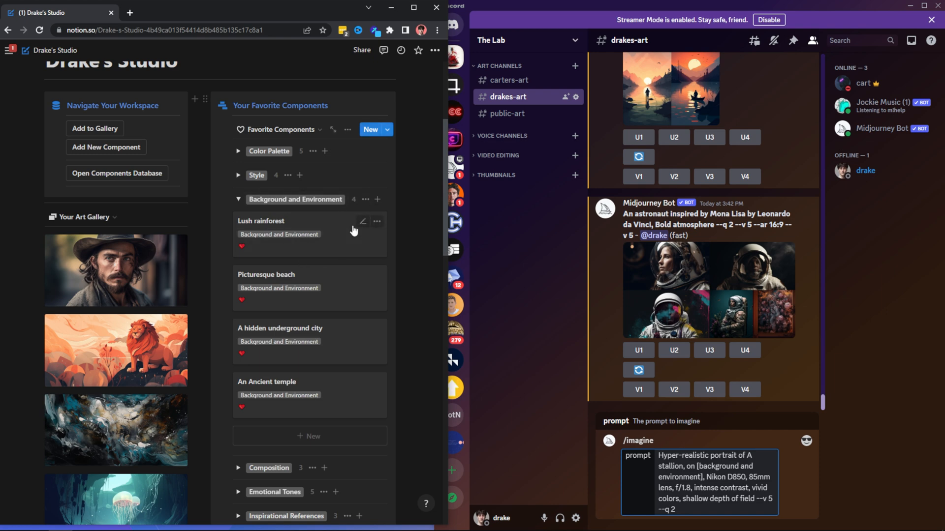
mouse_move(338, 202)
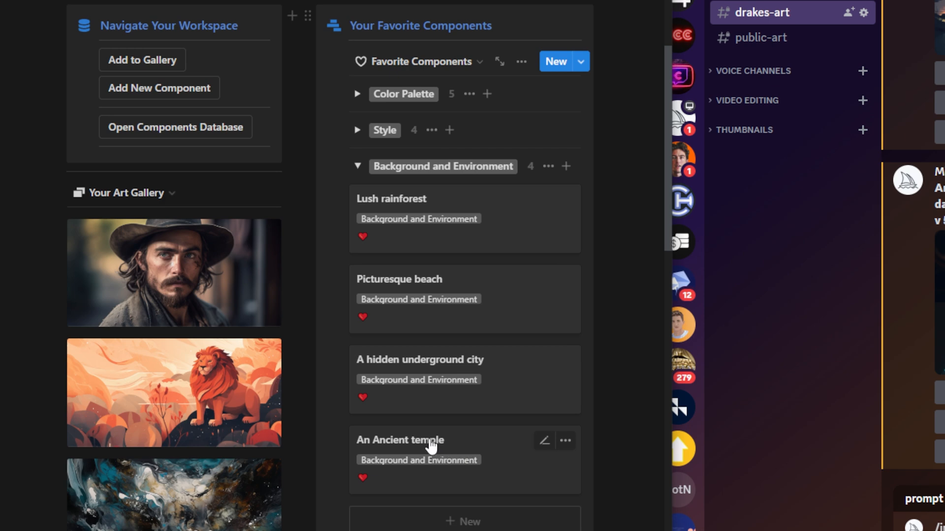
mouse_move(478, 366)
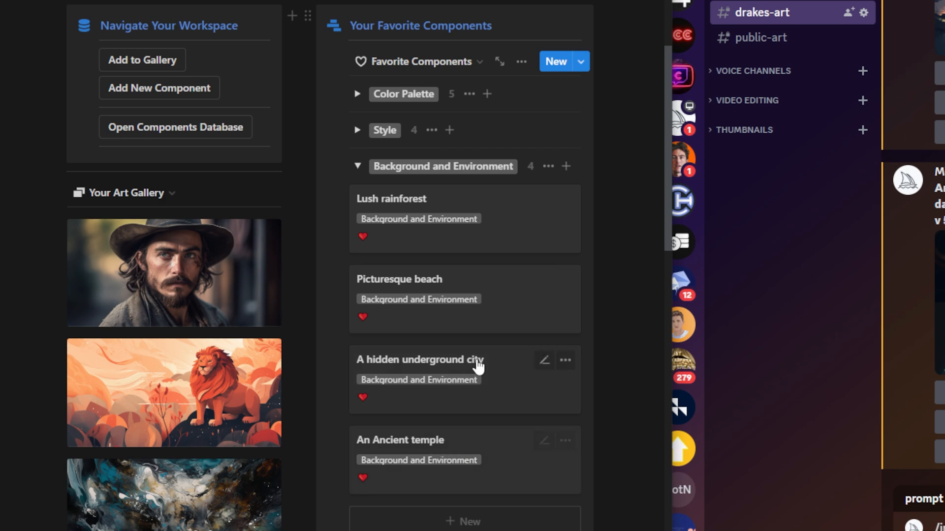
mouse_move(476, 370)
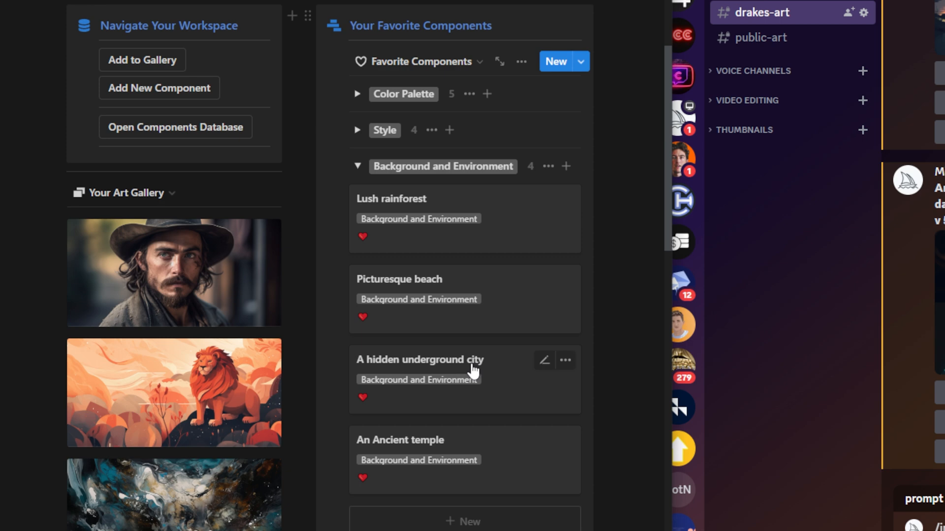
mouse_move(396, 198)
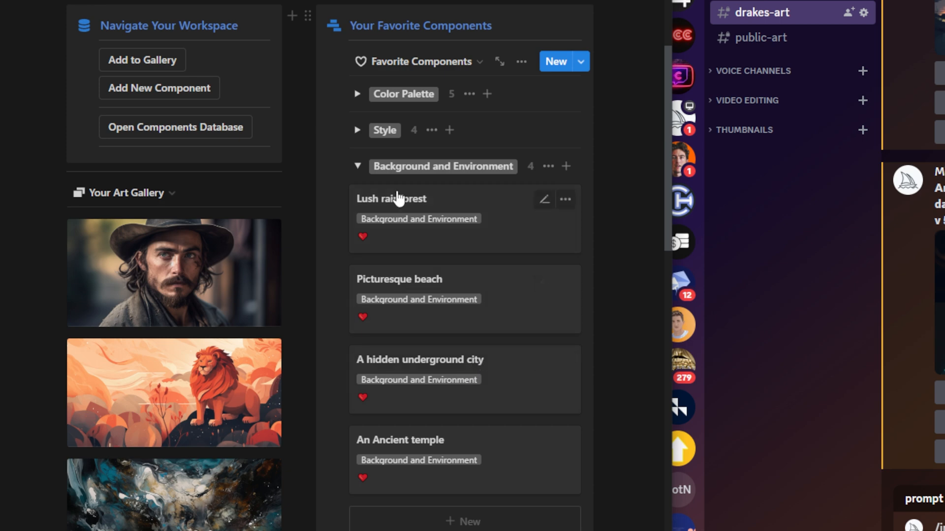
mouse_move(412, 305)
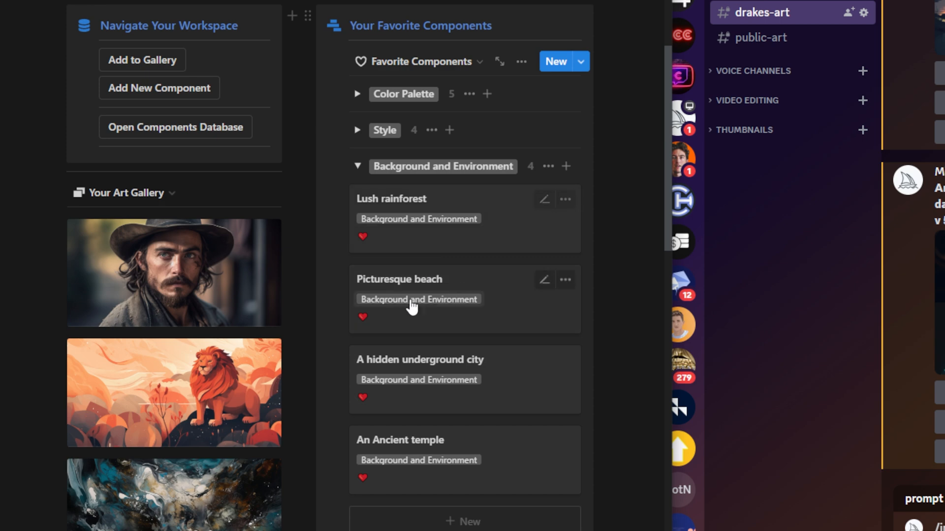
left_click(398, 278)
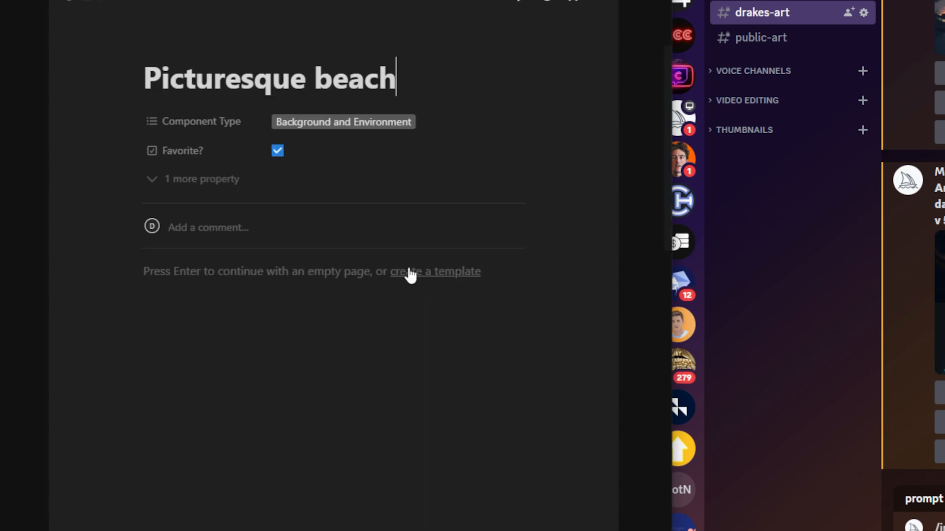
double_click(226, 76)
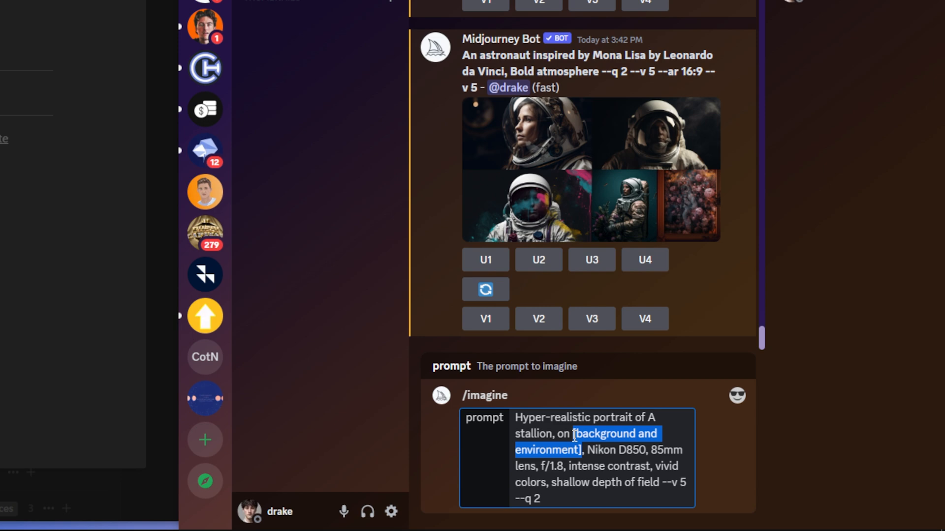
Fill the prompt's background slot so it reads 'A stallion, on Picturesque beach'
type("Picturesque beach")
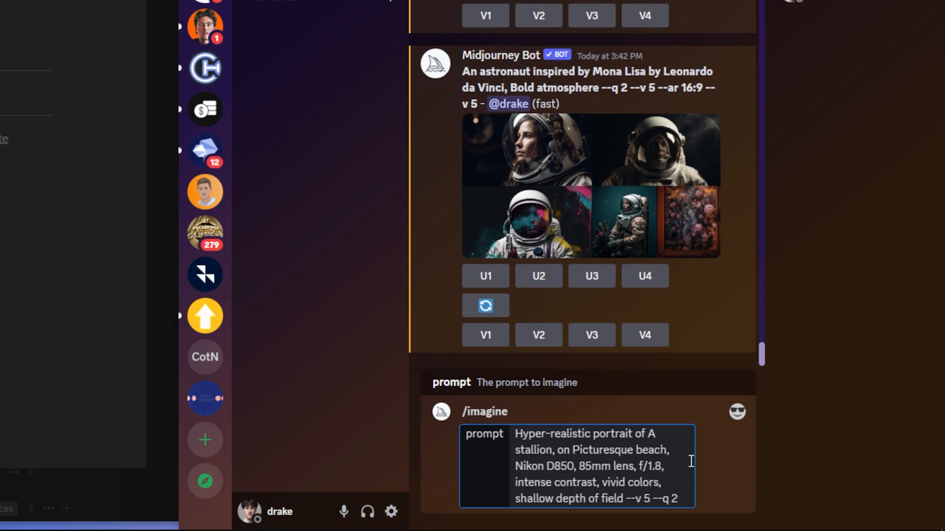
mouse_move(667, 457)
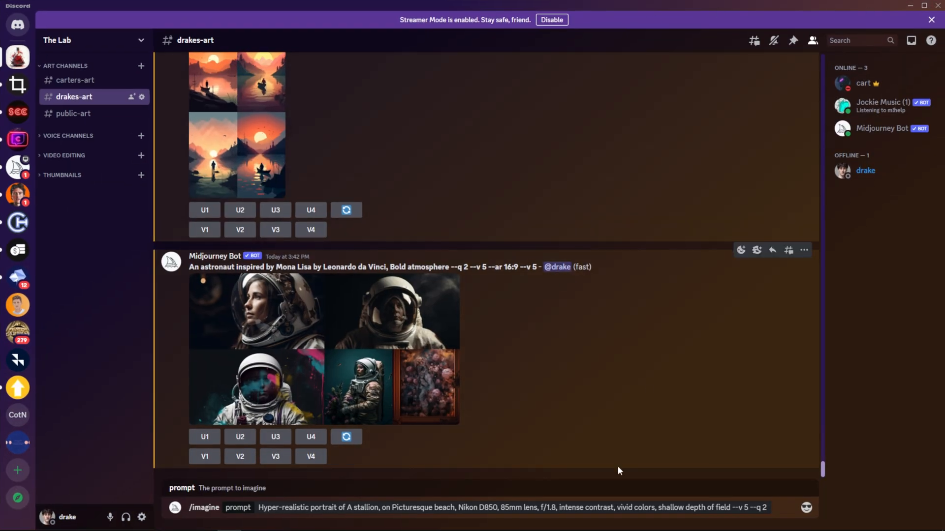
mouse_move(627, 474)
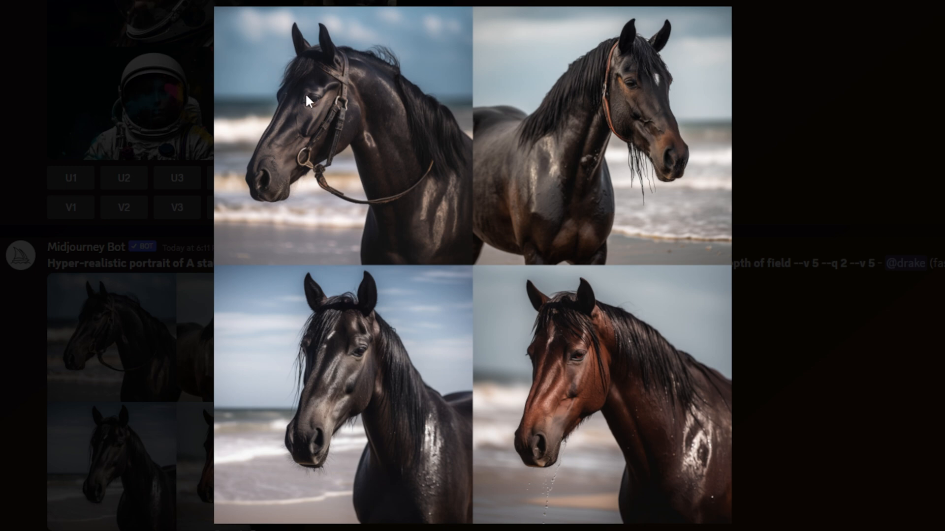
mouse_move(431, 85)
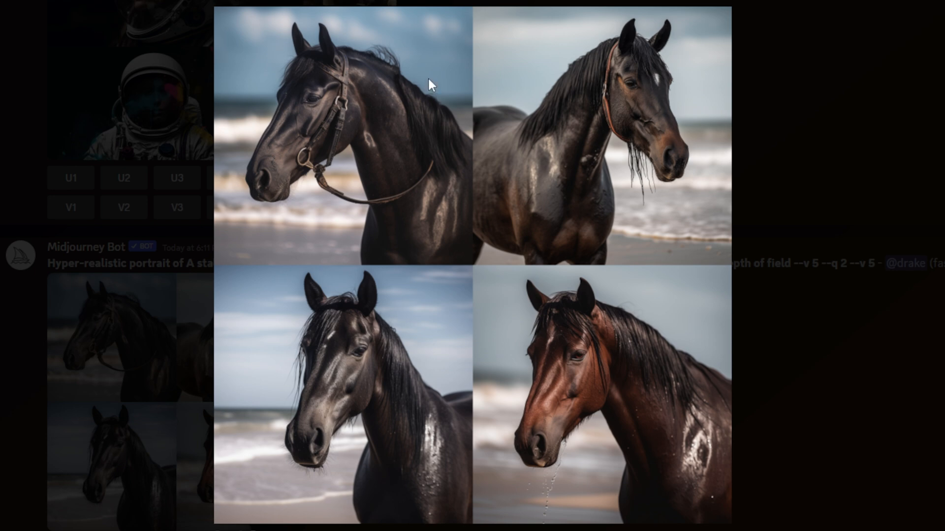
mouse_move(542, 271)
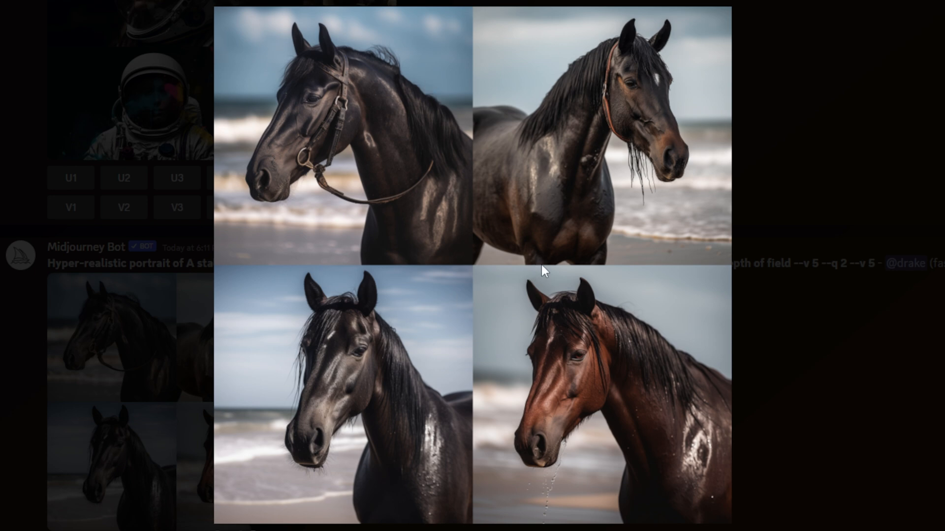
mouse_move(420, 241)
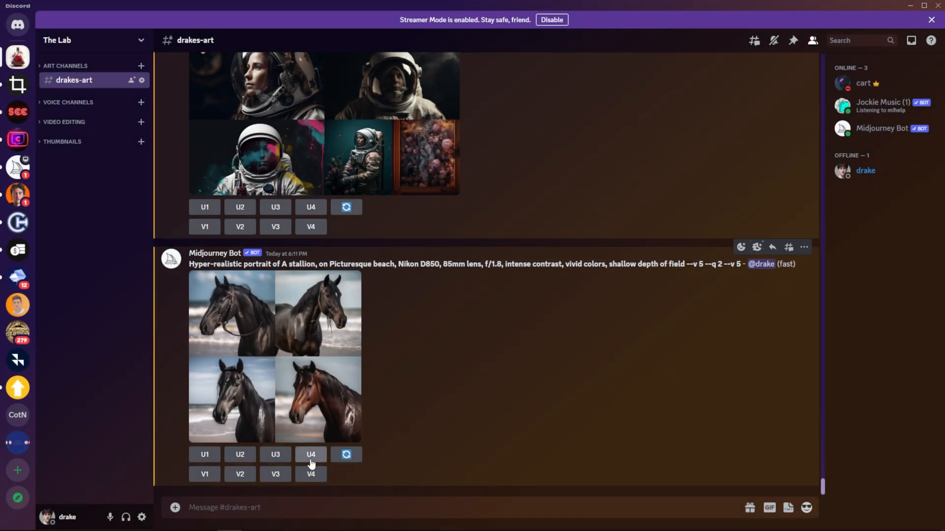
Request an upscale of image #4, the brown stallion on the beach, via U4
left_click(311, 454)
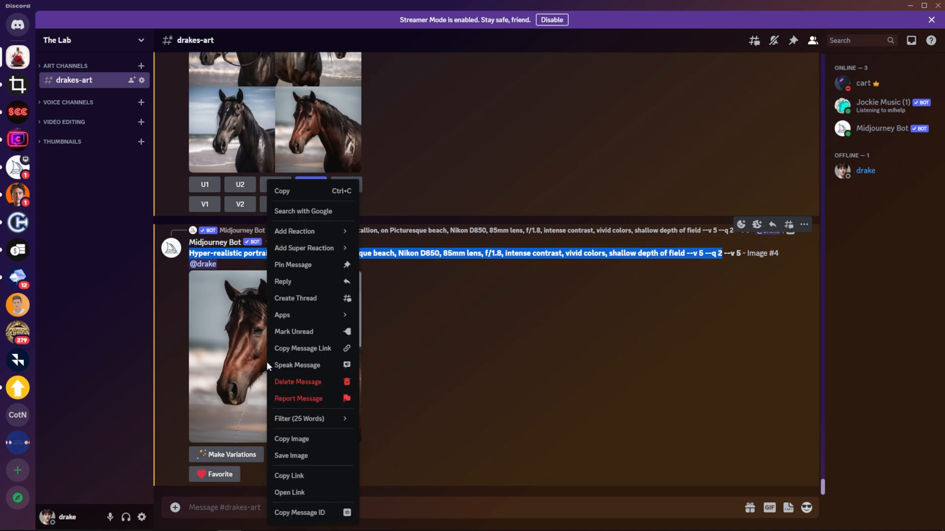
Save the upscaled stallion image from the browser into Desktop > Engineered Prompts
left_click(291, 455)
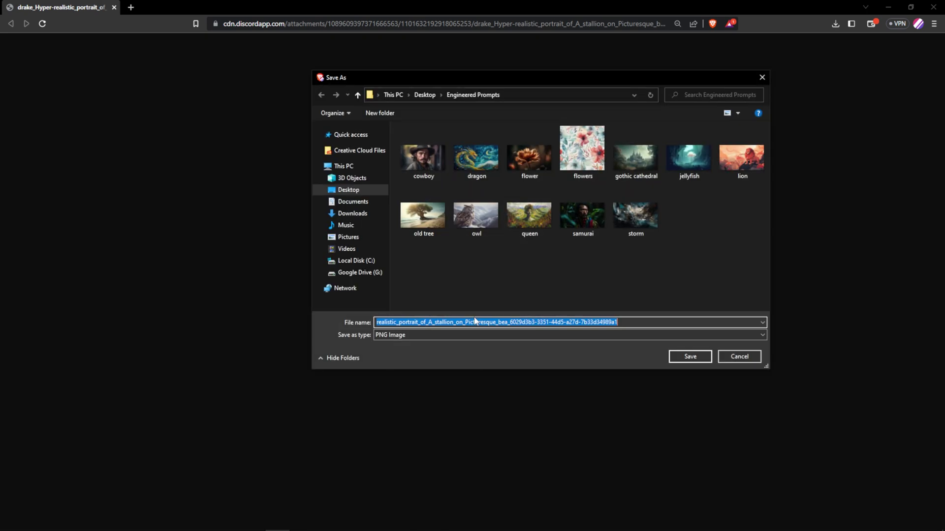
left_click(689, 356)
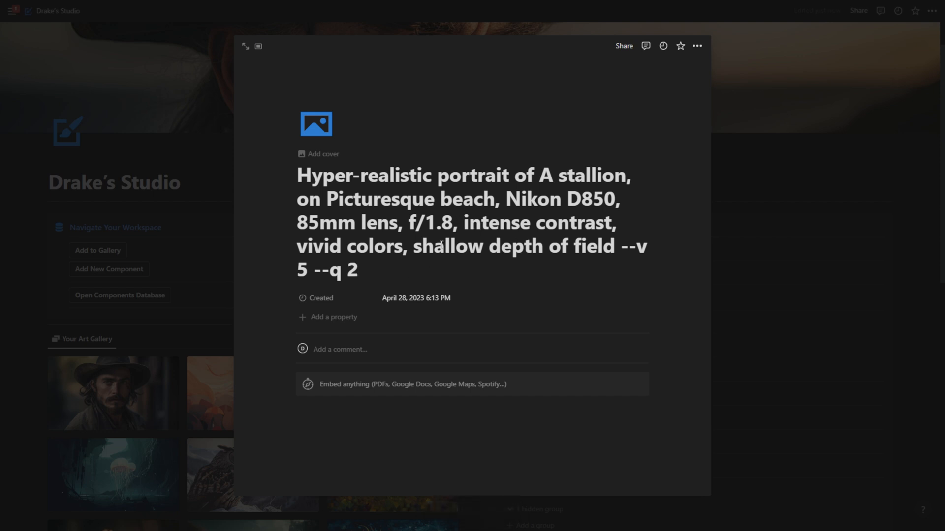
mouse_move(414, 389)
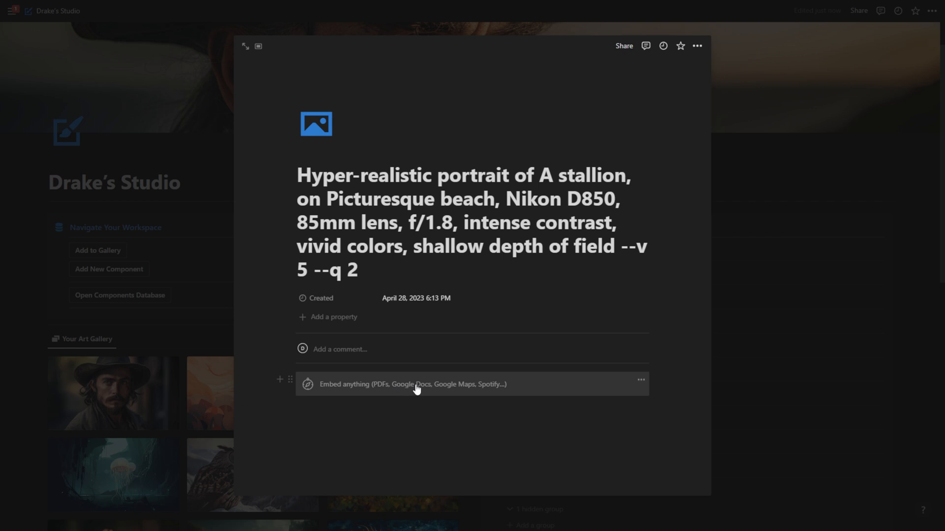
mouse_move(403, 388)
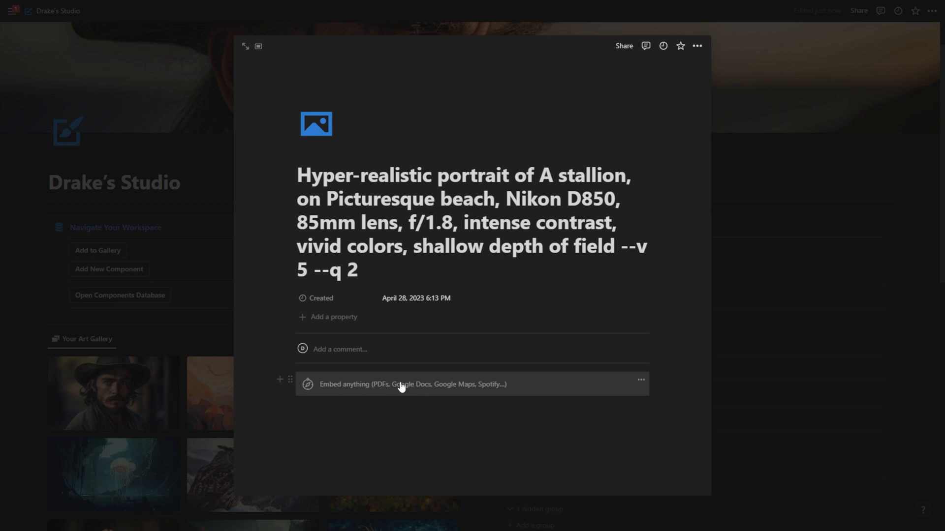
Upload the saved brown stallion image into the page's Embed block
left_click(411, 385)
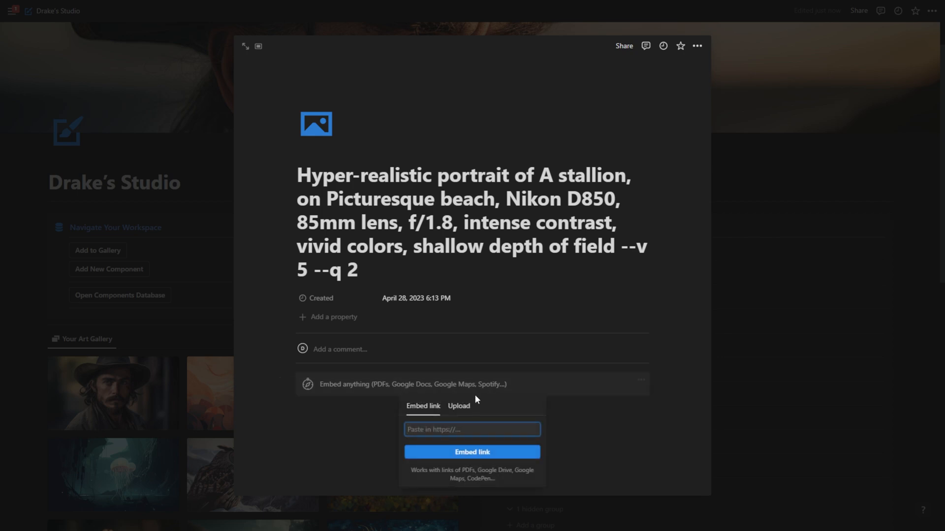
left_click(459, 406)
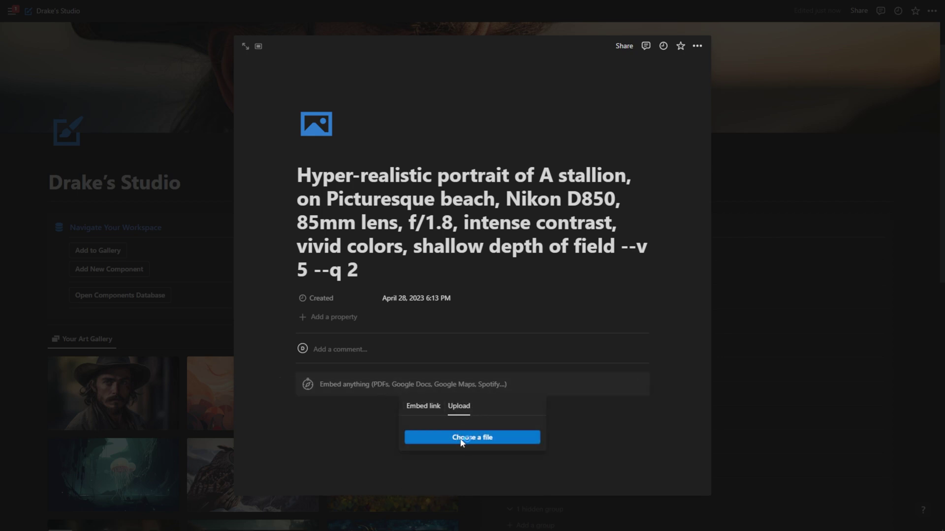
left_click(471, 437)
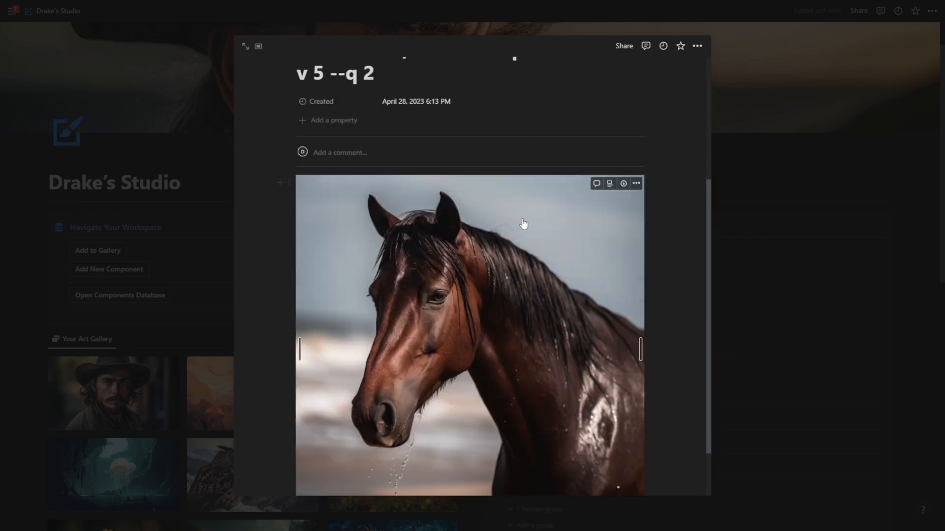
scroll("up", 3)
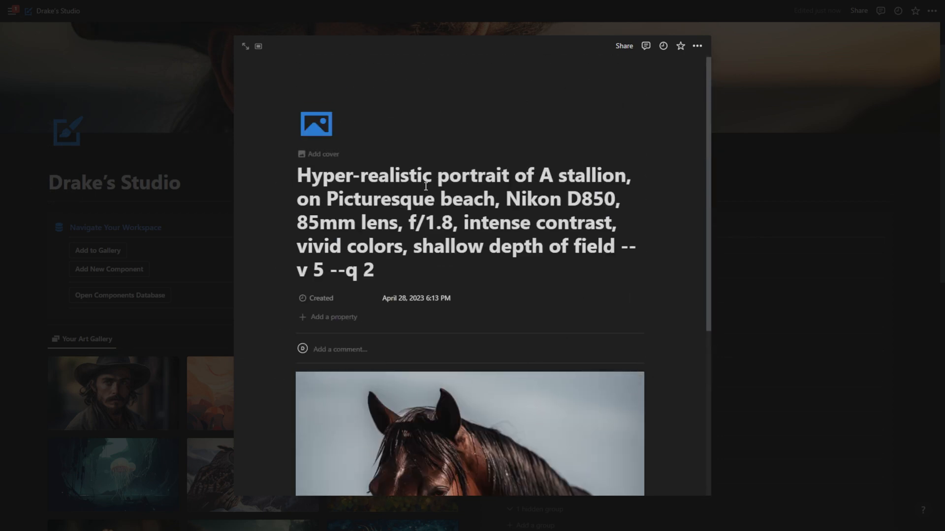
scroll("down", 3)
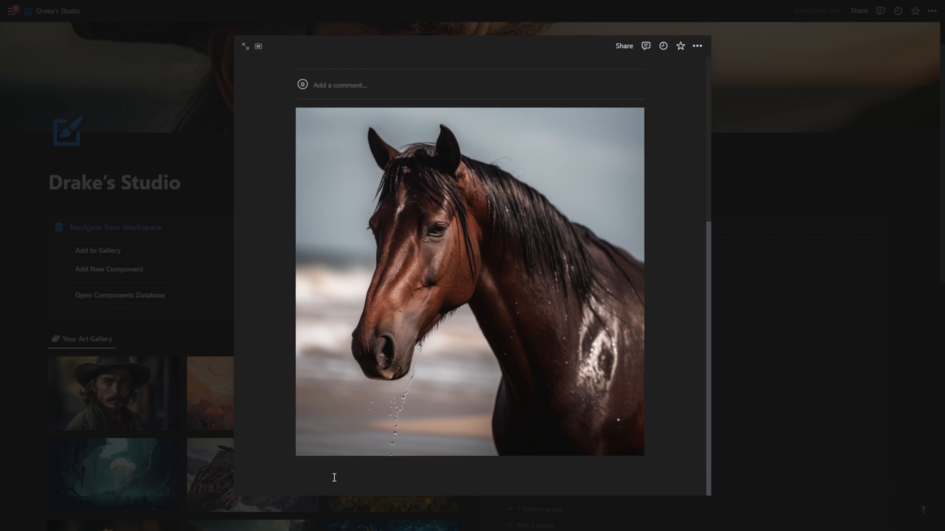
Add a line below the image reading 'notes here'
left_click(335, 477)
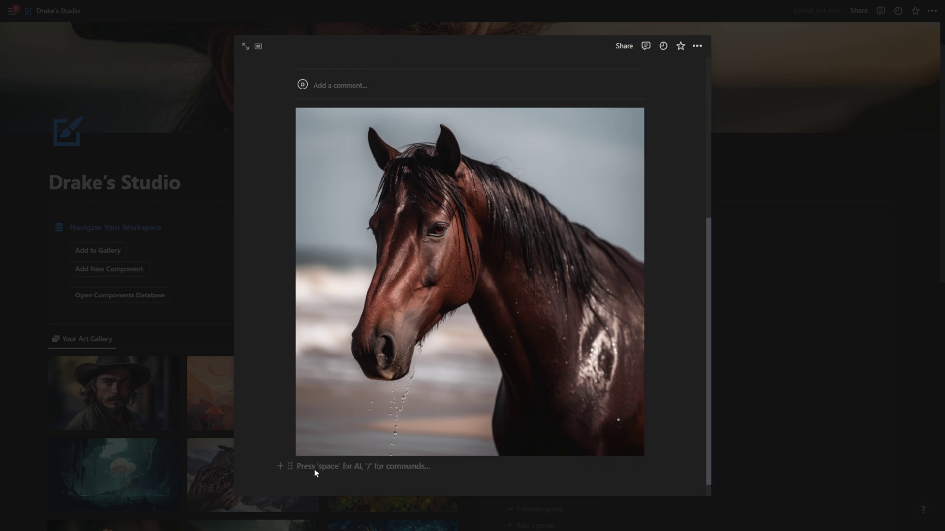
type("notes here")
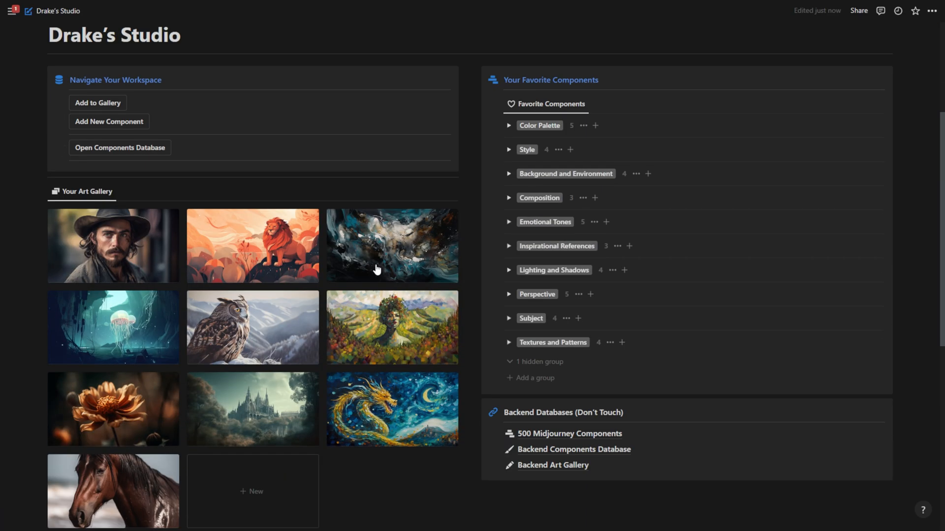
Load more in Your Art Gallery so the samurai portrait tile shows beside the stallion
scroll("down", 3)
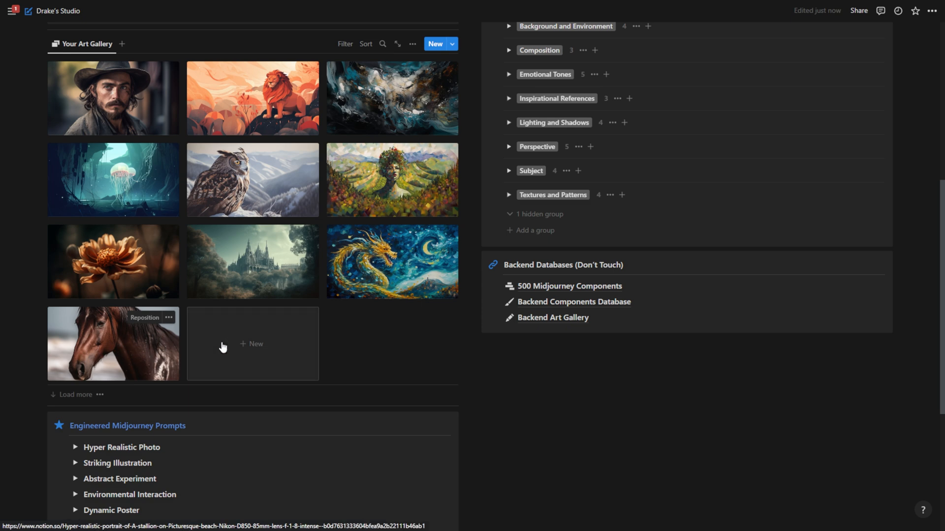
scroll("up", 3)
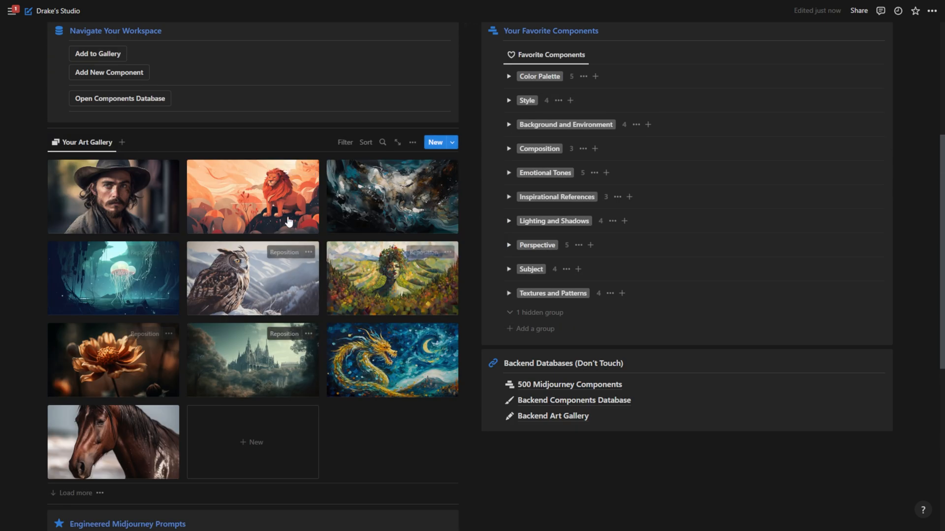
left_click(413, 143)
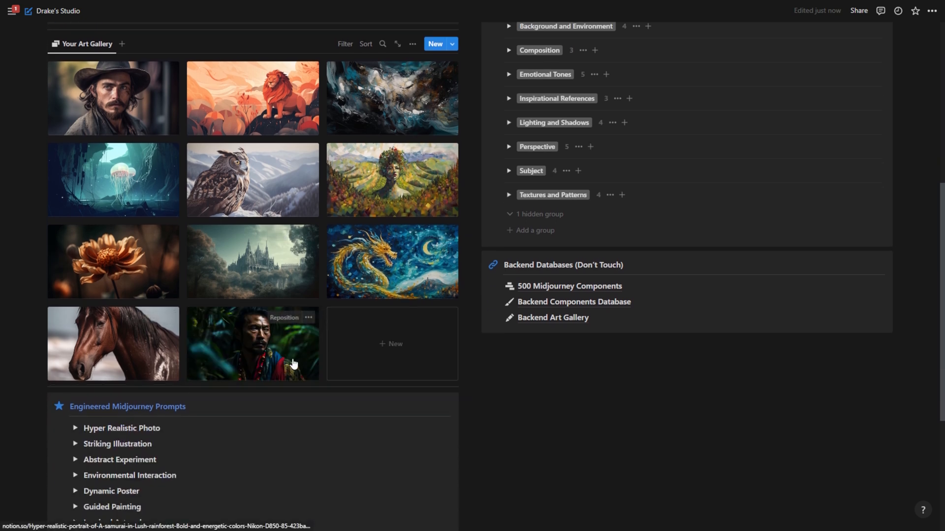
scroll("up", 3)
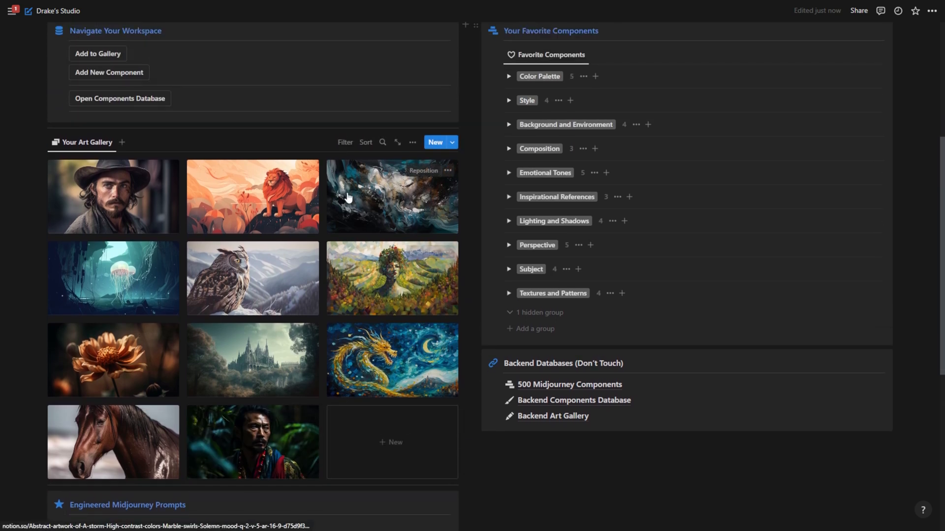
mouse_move(120, 321)
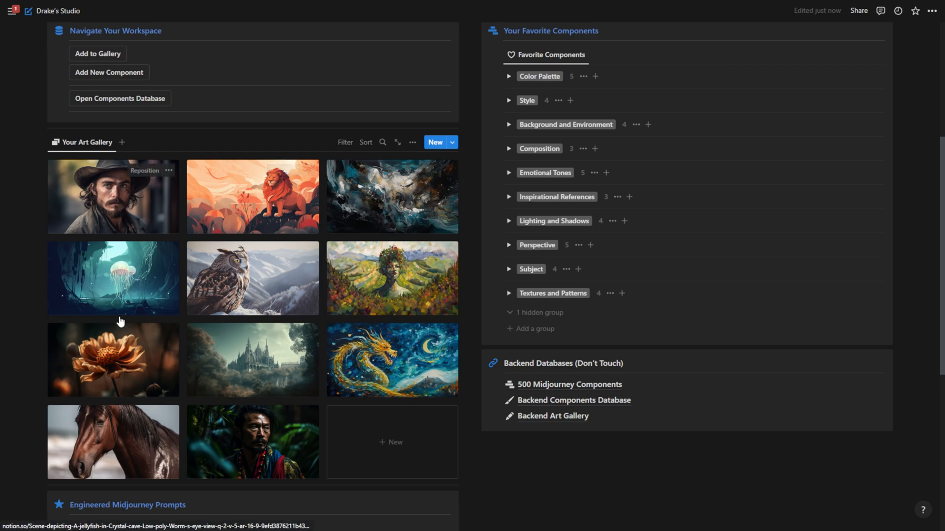